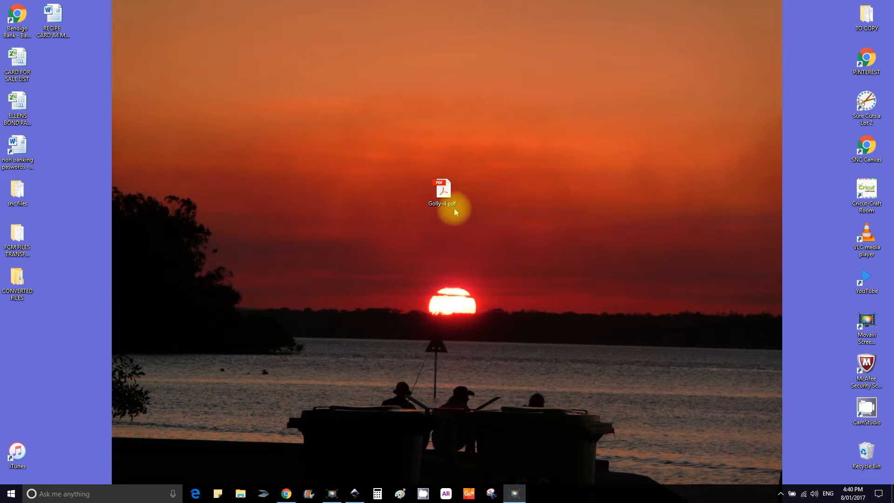
# Step: Select the Golly-4 pdf file on the desktop, then clear the selection
pyautogui.click(442, 190)
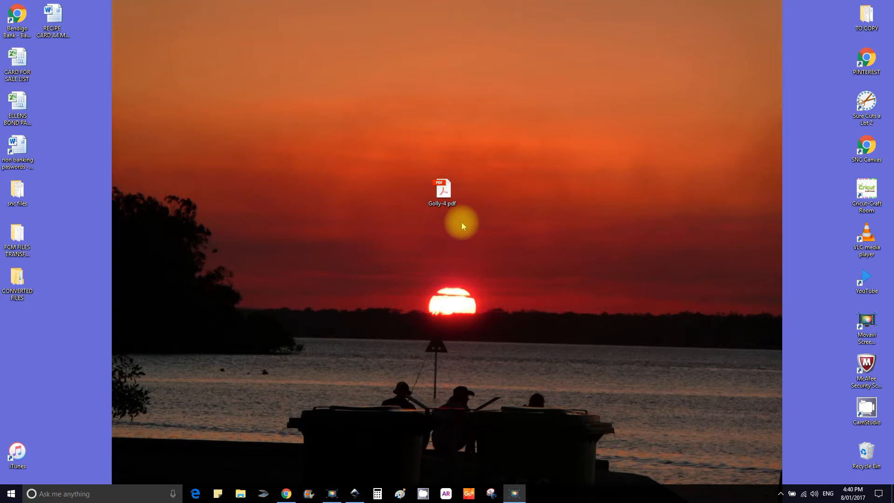
pyautogui.moveTo(531, 222)
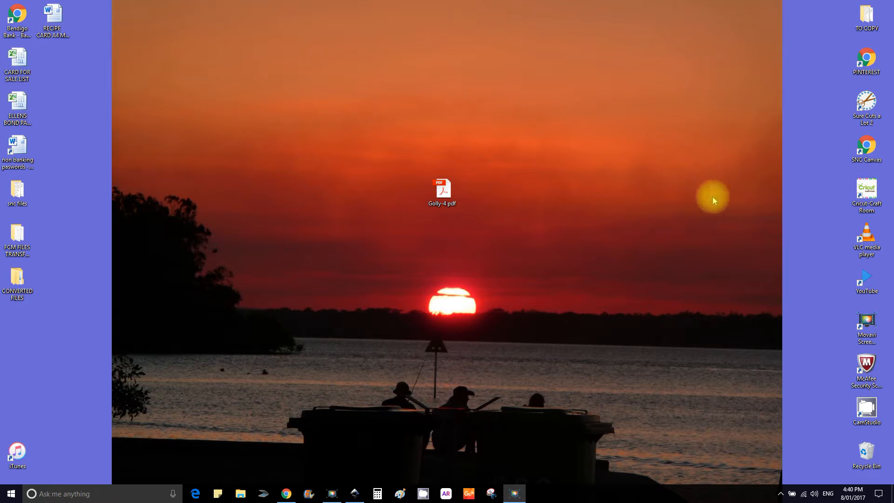
pyautogui.moveTo(568, 193)
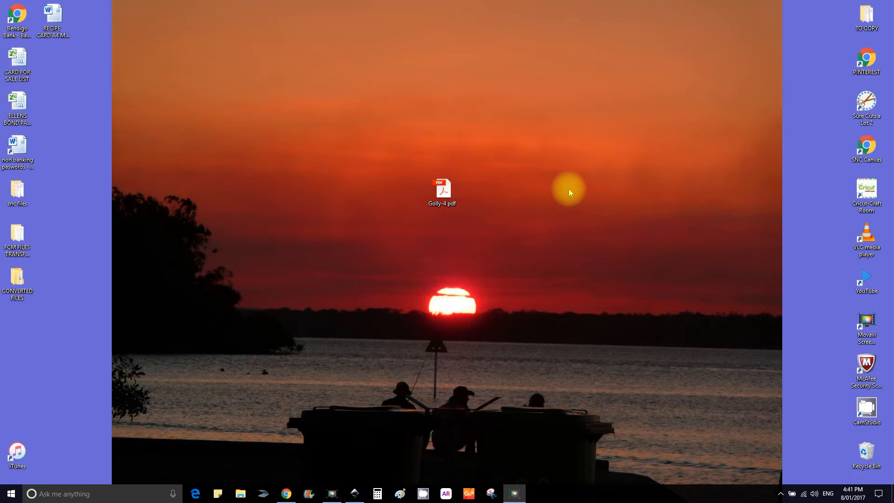
pyautogui.click(442, 192)
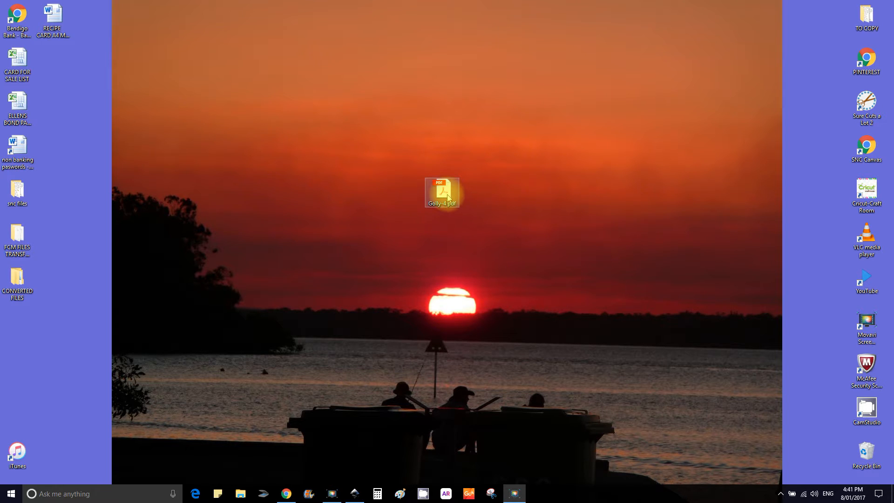
pyautogui.click(556, 239)
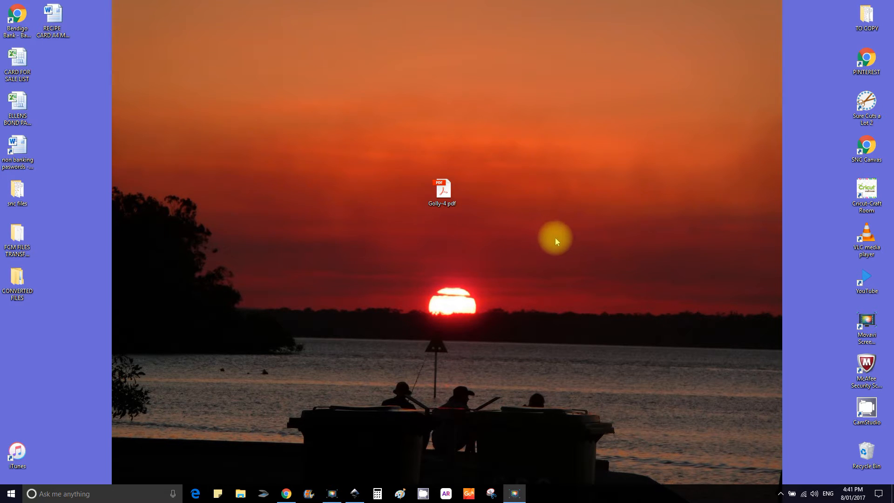
pyautogui.moveTo(536, 228)
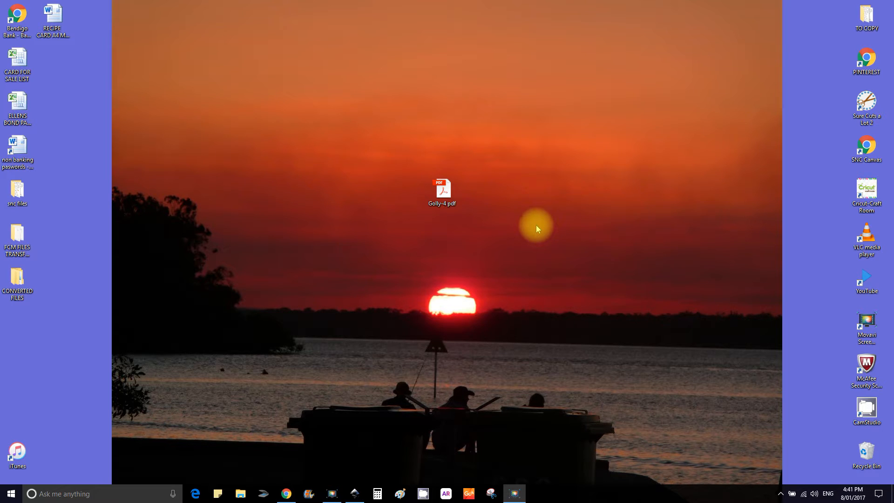
pyautogui.moveTo(649, 404)
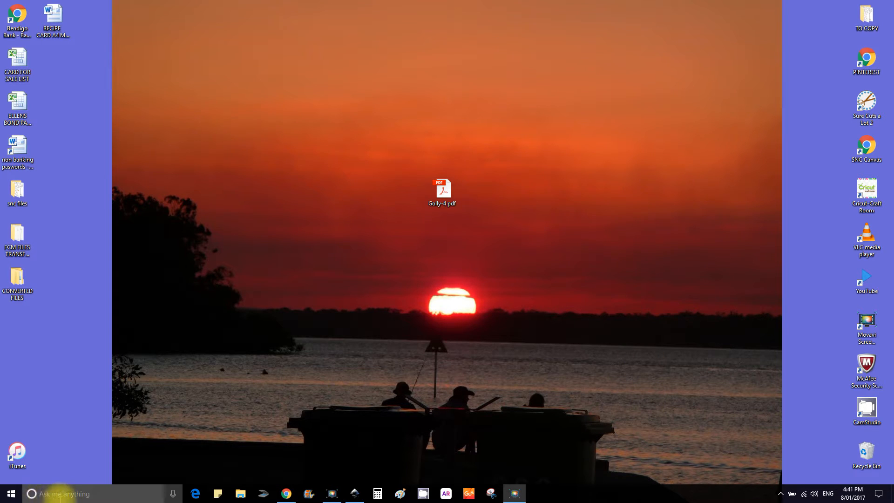
# Step: Look up Paint and Snipping Tool in Windows search, then return to Chrome's keyboard clipart
pyautogui.click(86, 493)
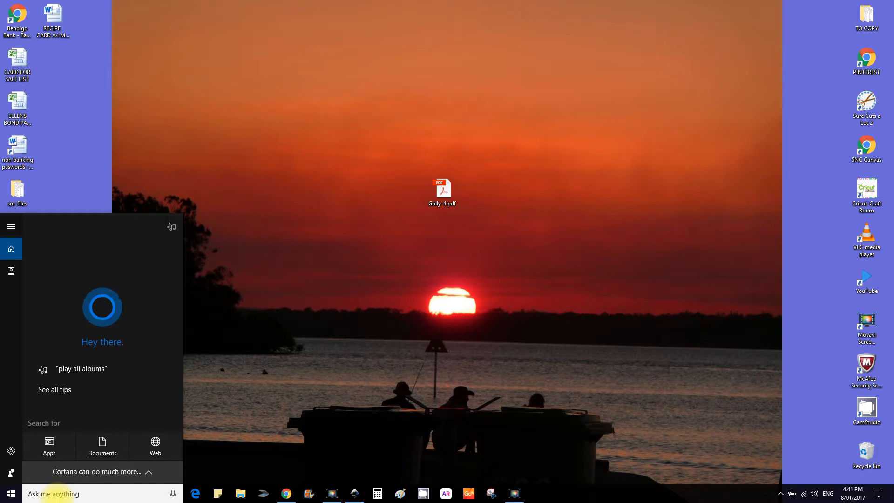
pyautogui.write('PAINT')
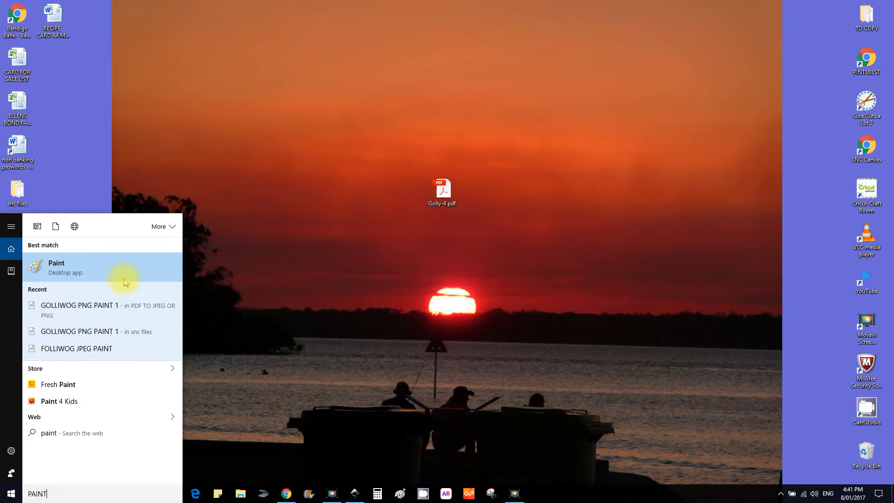
pyautogui.rightClick(56, 267)
pyautogui.write('S')
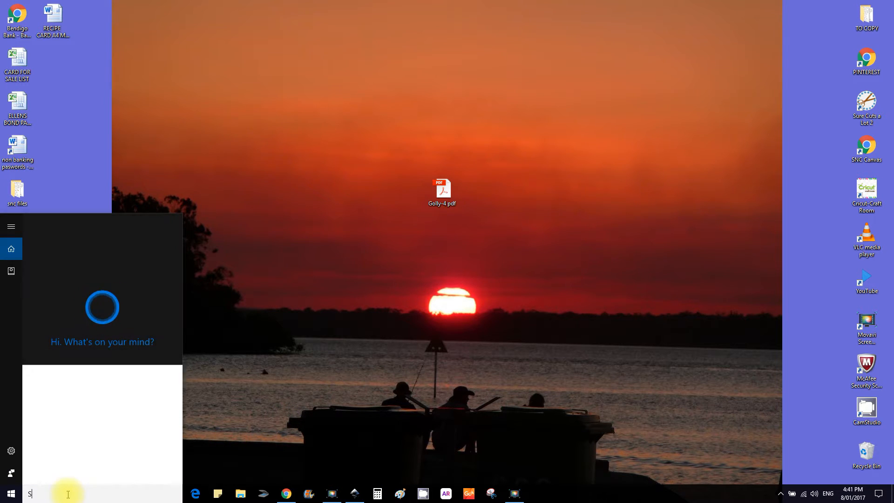
pyautogui.write('nip')
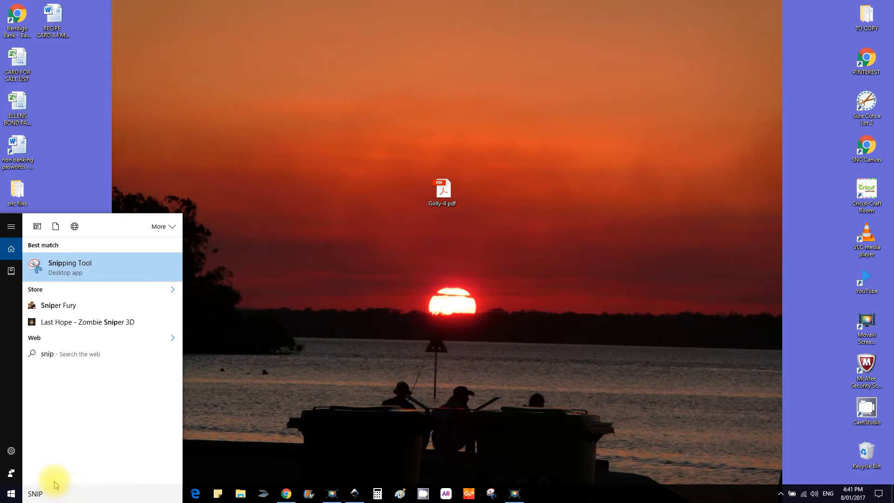
pyautogui.rightClick(70, 262)
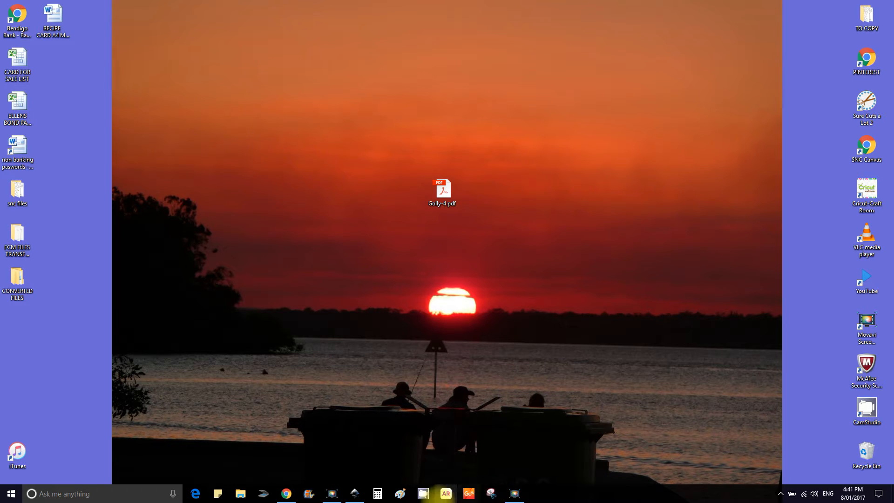
pyautogui.moveTo(399, 493)
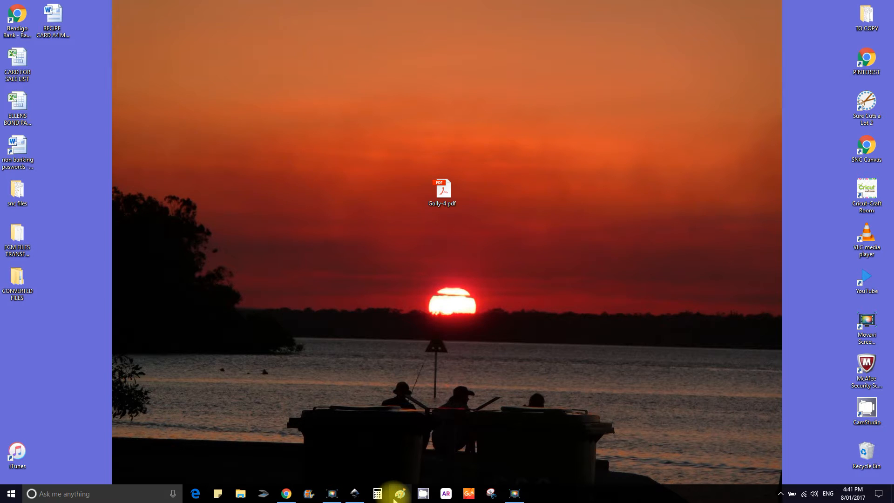
pyautogui.moveTo(399, 493)
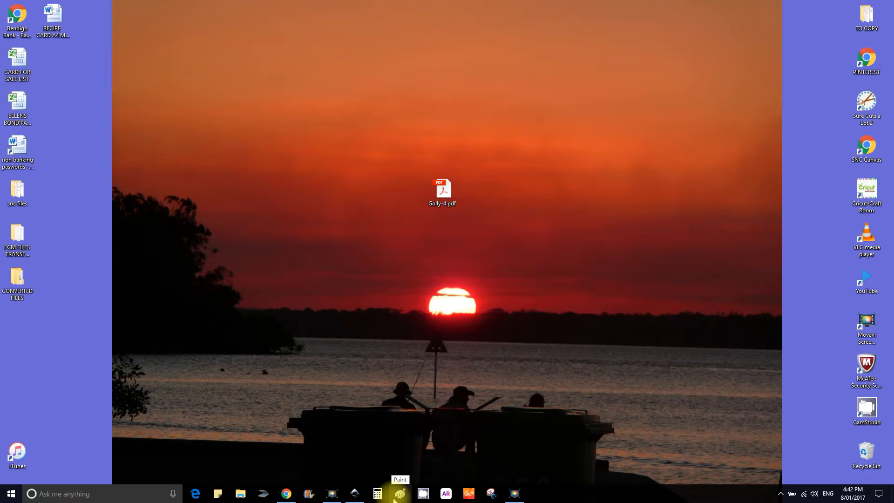
pyautogui.moveTo(491, 494)
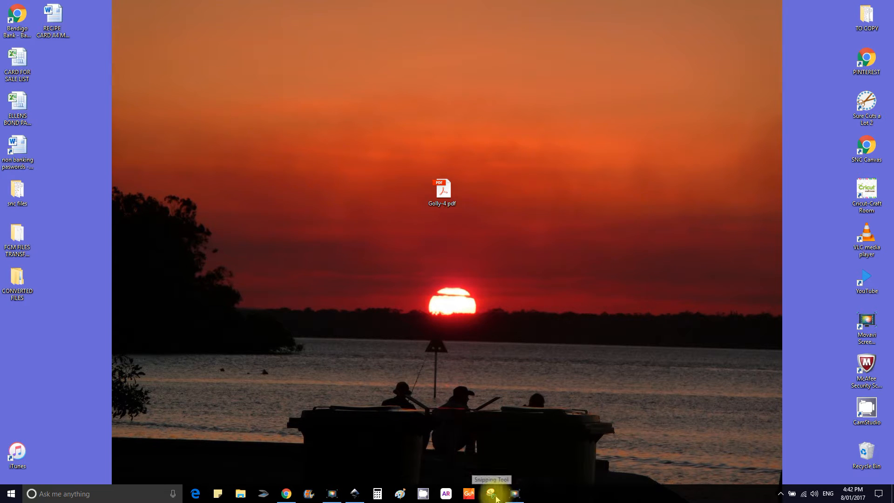
pyautogui.moveTo(394, 490)
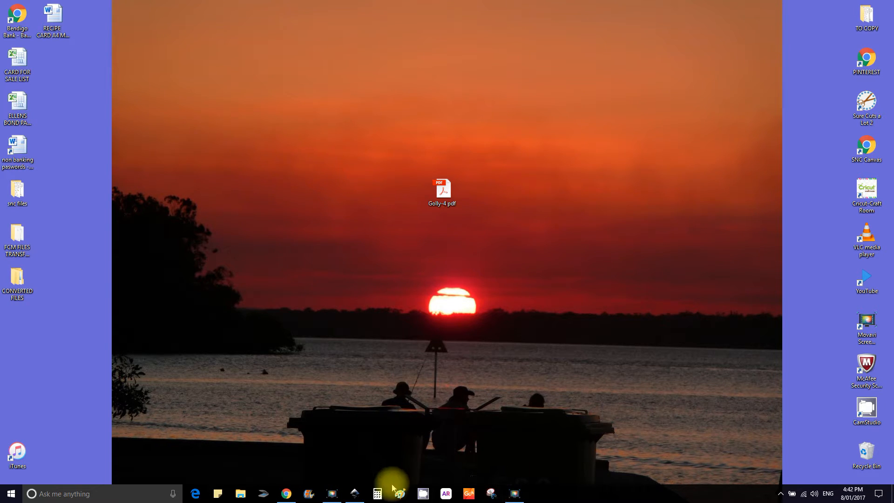
pyautogui.moveTo(398, 493)
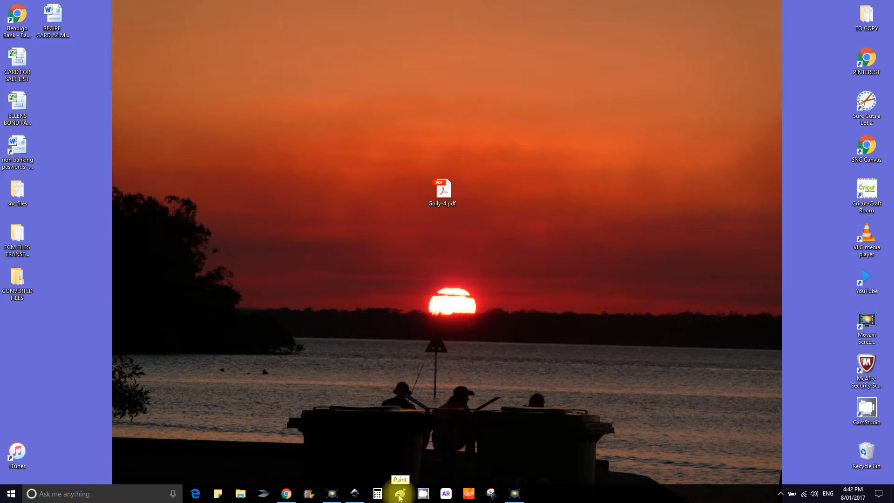
pyautogui.moveTo(308, 492)
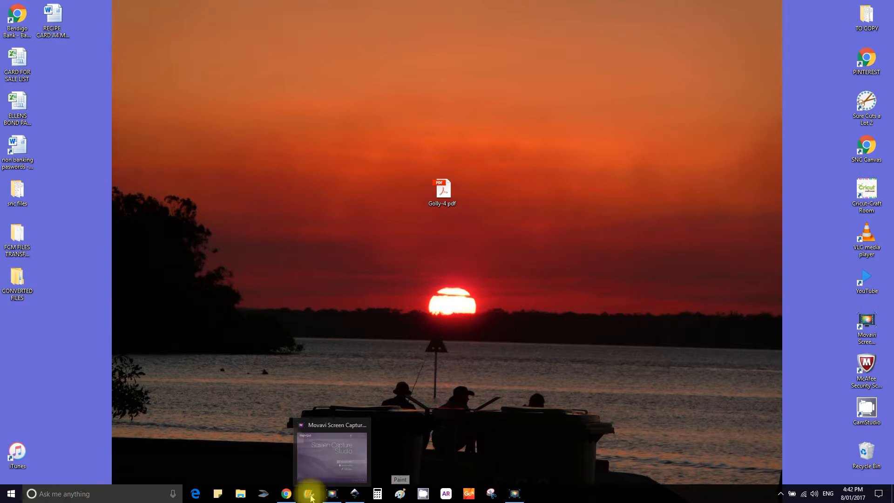
pyautogui.click(286, 494)
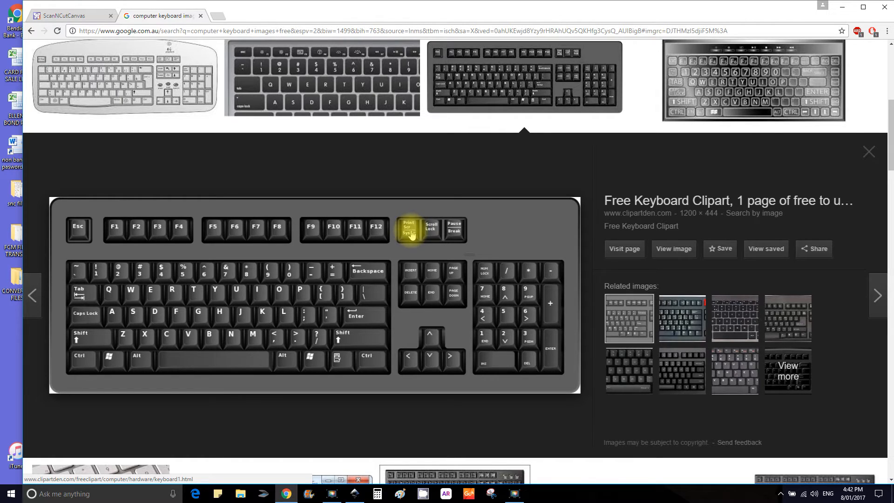
pyautogui.moveTo(847, 10)
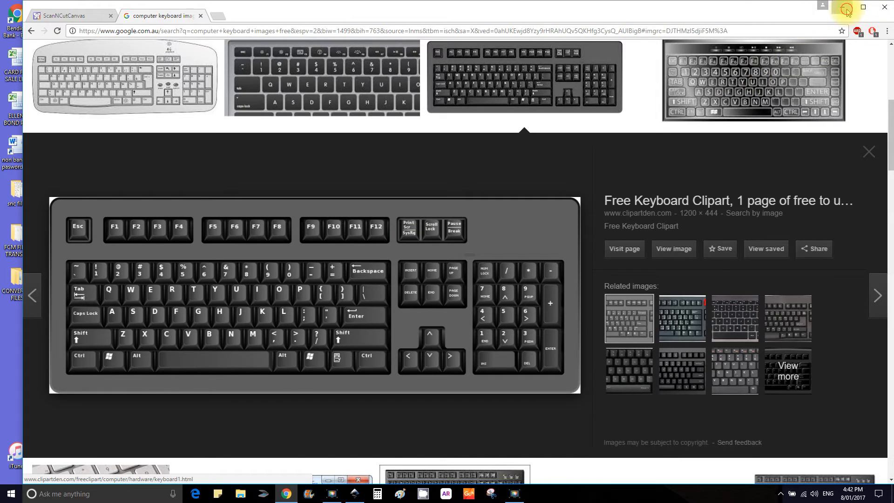
# Step: Open Golly-4.pdf in Acrobat Reader at 75% zoom, then bring up a blank Paint canvas
pyautogui.click(862, 6)
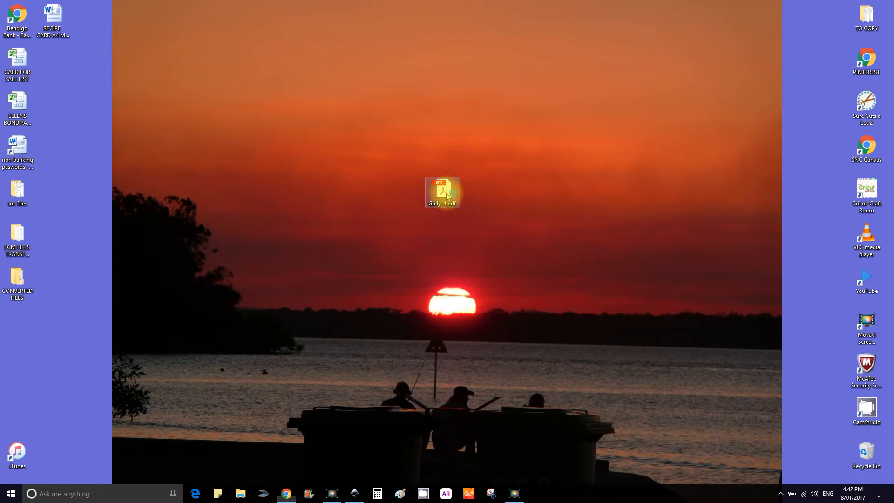
pyautogui.doubleClick(442, 191)
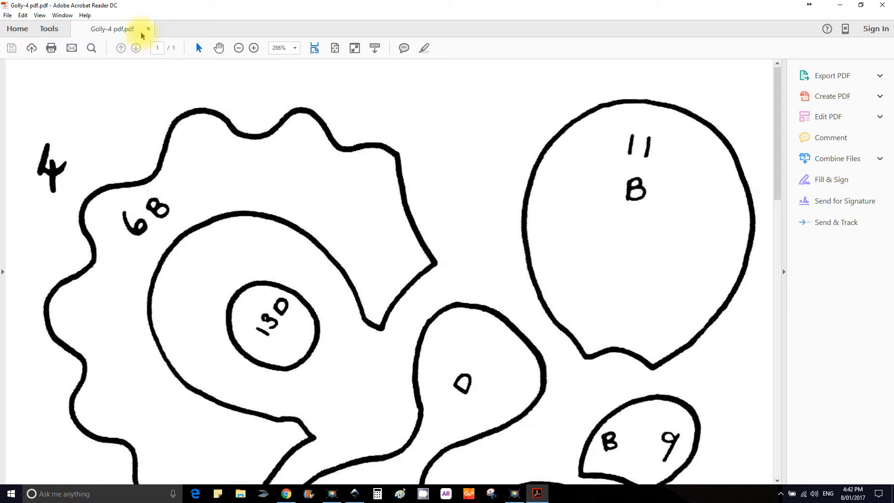
pyautogui.click(238, 48)
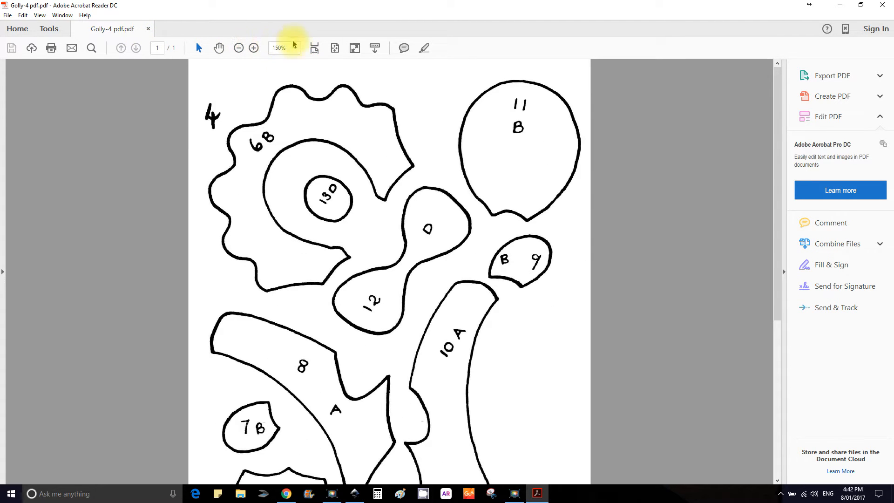
pyautogui.click(239, 47)
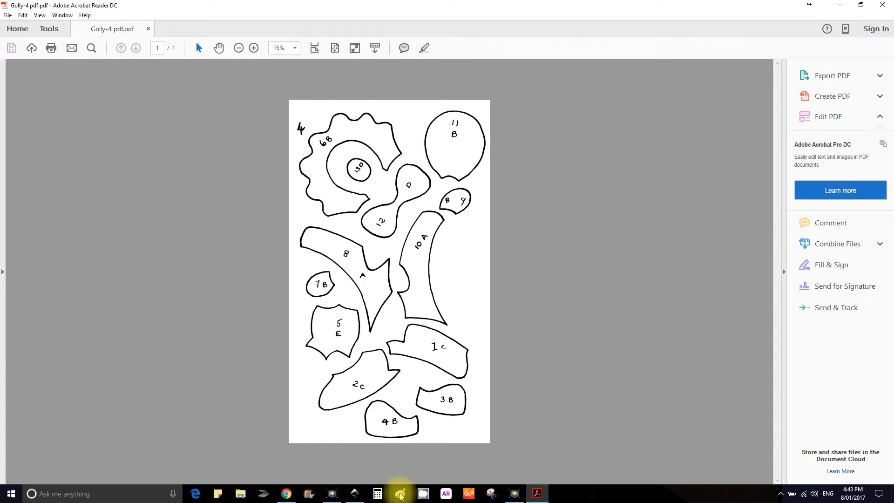
pyautogui.click(399, 493)
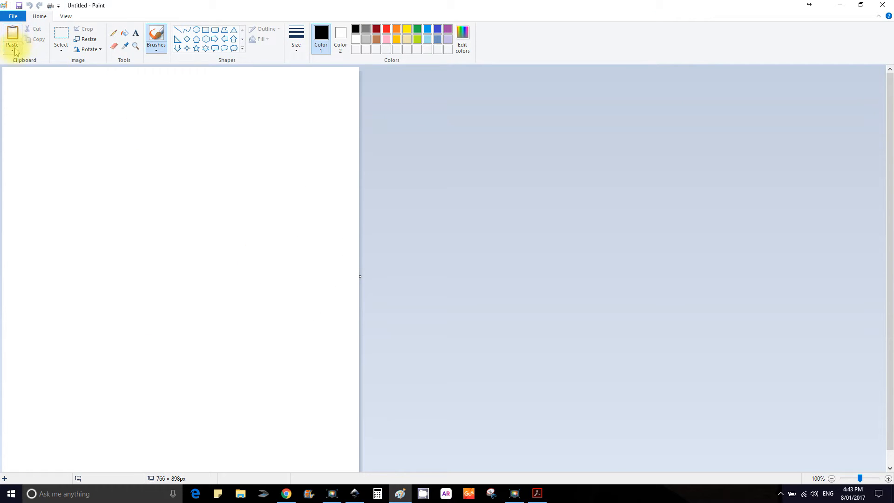
pyautogui.click(12, 51)
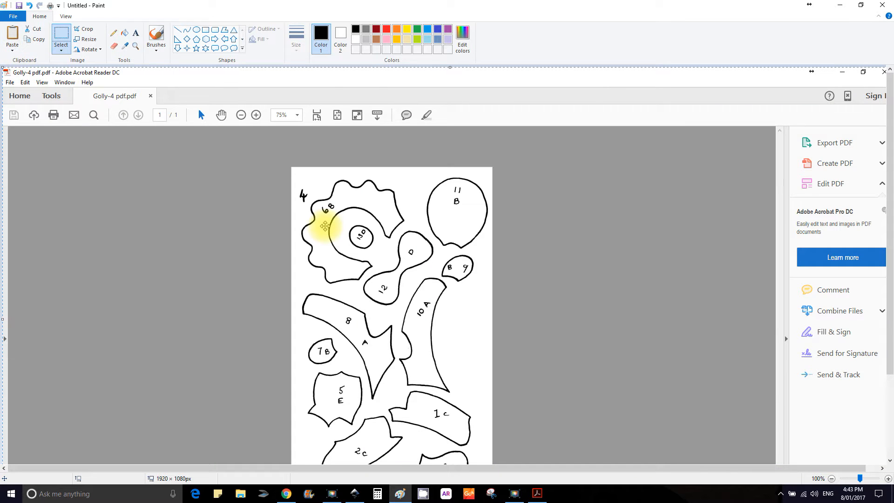
pyautogui.moveTo(260, 169)
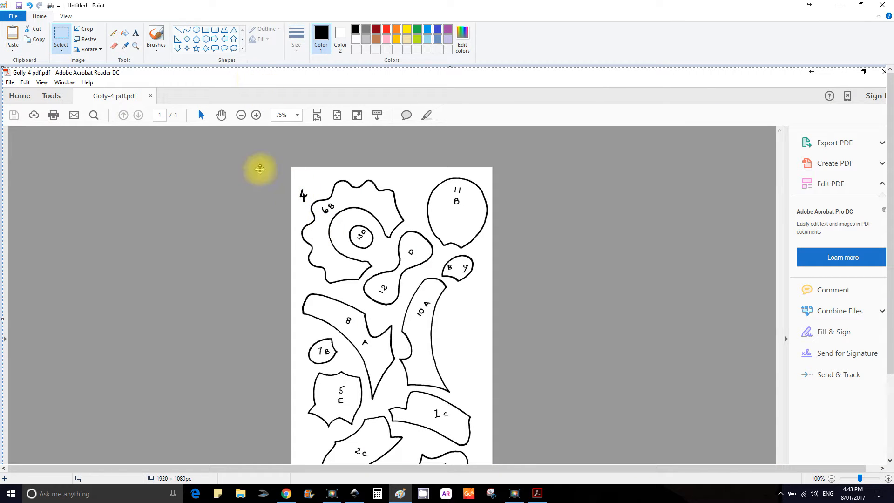
pyautogui.moveTo(61, 44)
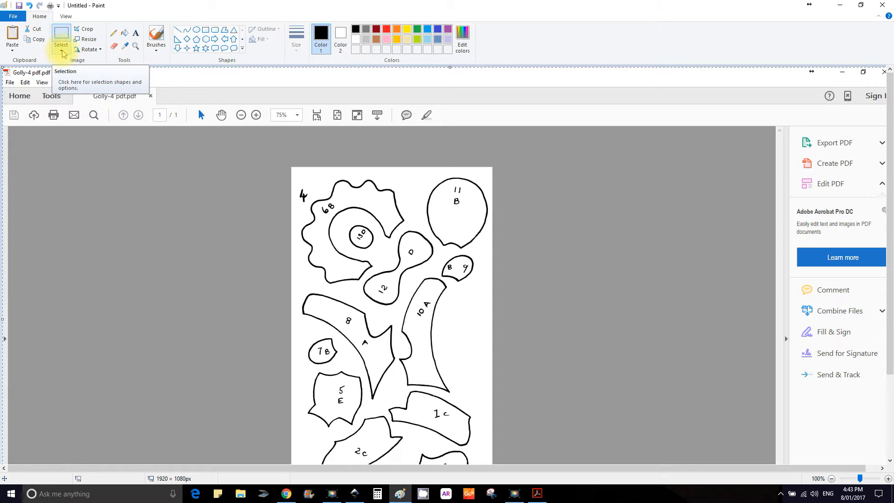
pyautogui.click(60, 44)
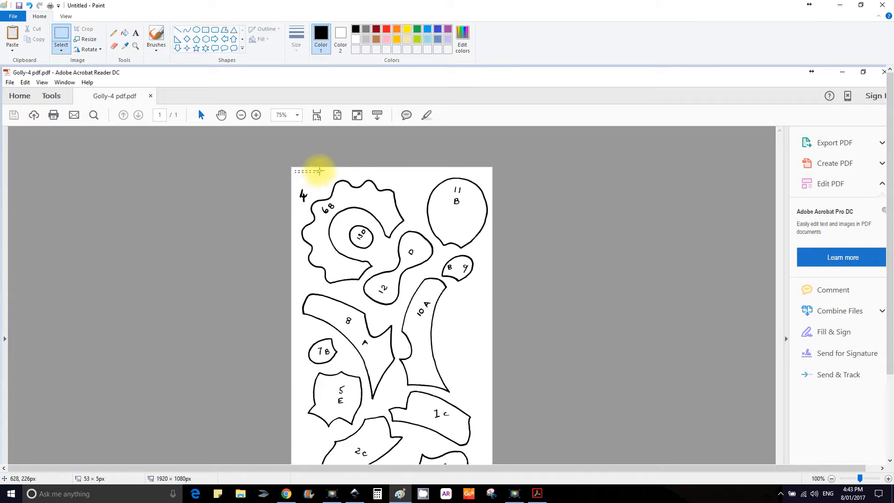
pyautogui.moveTo(320, 171); pyautogui.dragTo(391, 414)
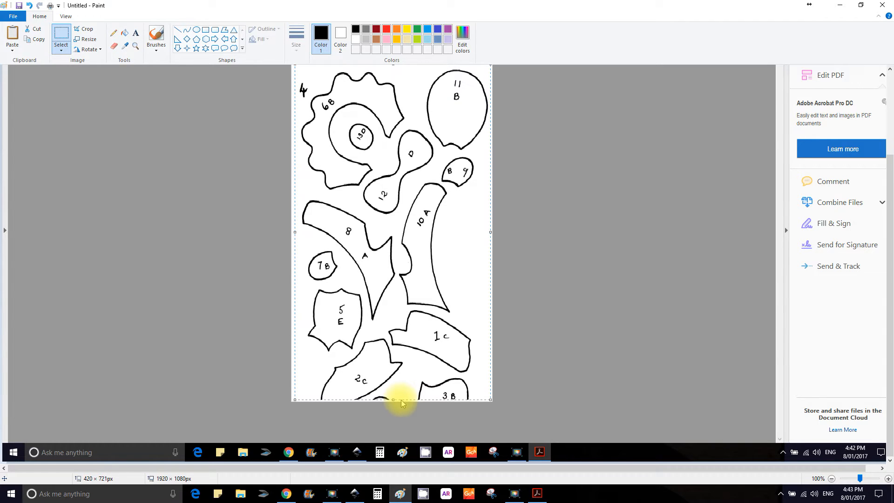
pyautogui.moveTo(734, 10)
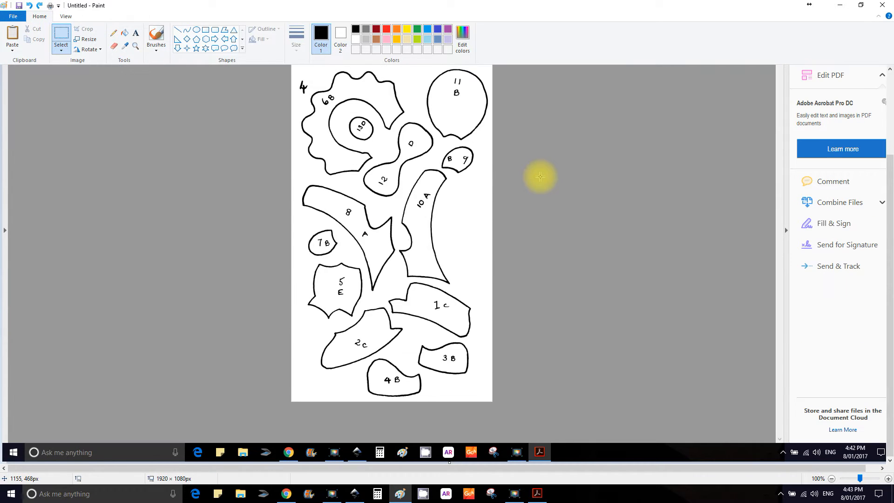
pyautogui.moveTo(403, 112)
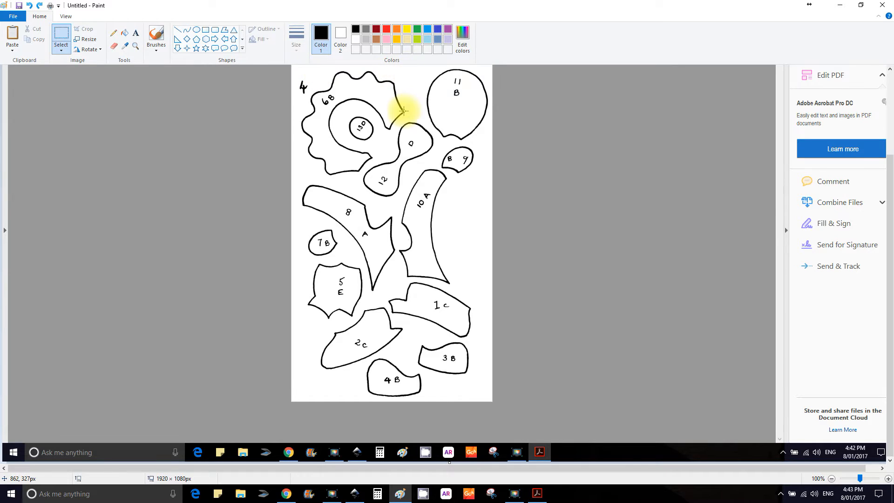
pyautogui.click(60, 45)
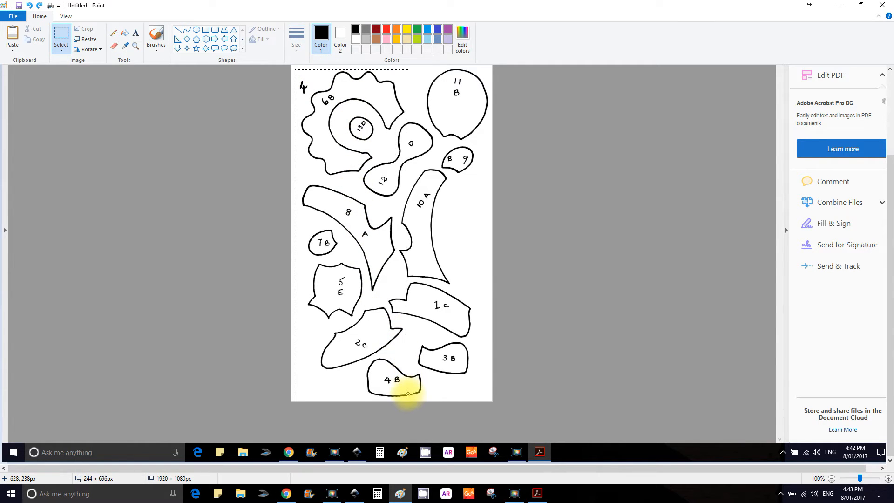
pyautogui.moveTo(407, 393); pyautogui.dragTo(484, 397)
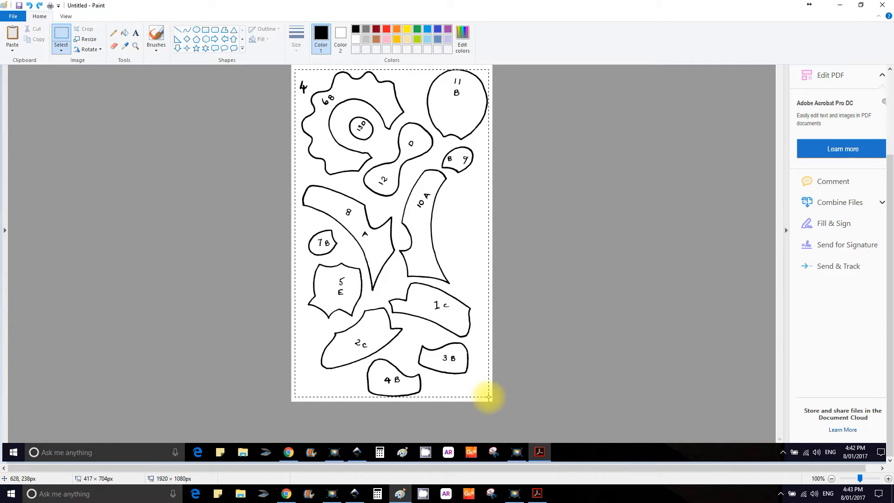
pyautogui.moveTo(488, 398); pyautogui.dragTo(485, 387)
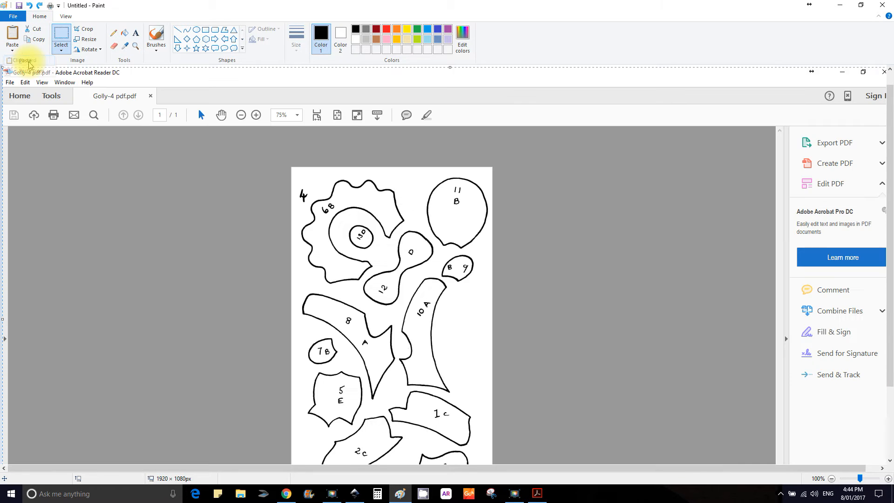
# Step: Select the Golly-4 pattern page area and crop the image to 422×725 px
pyautogui.click(60, 41)
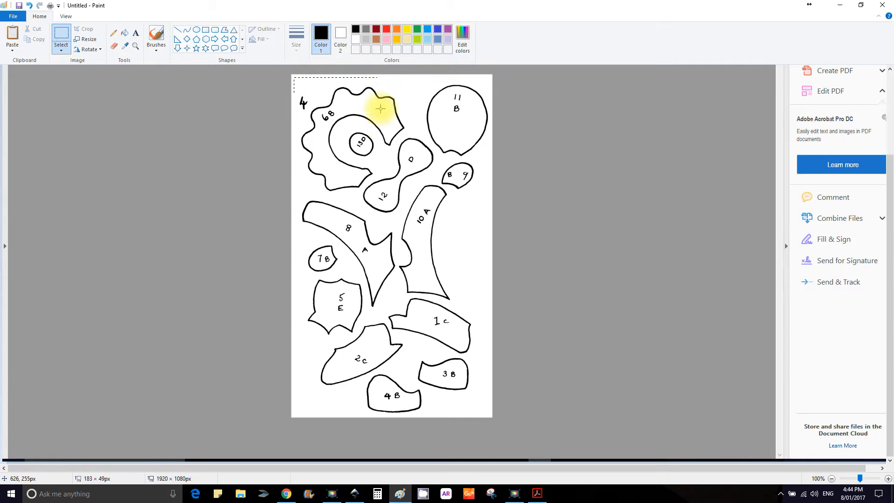
pyautogui.moveTo(381, 108); pyautogui.dragTo(455, 412)
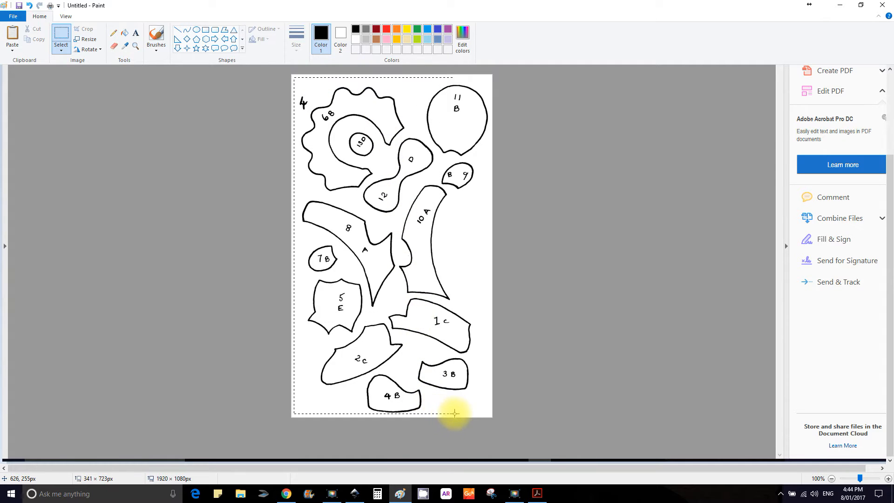
pyautogui.moveTo(455, 413); pyautogui.dragTo(492, 409)
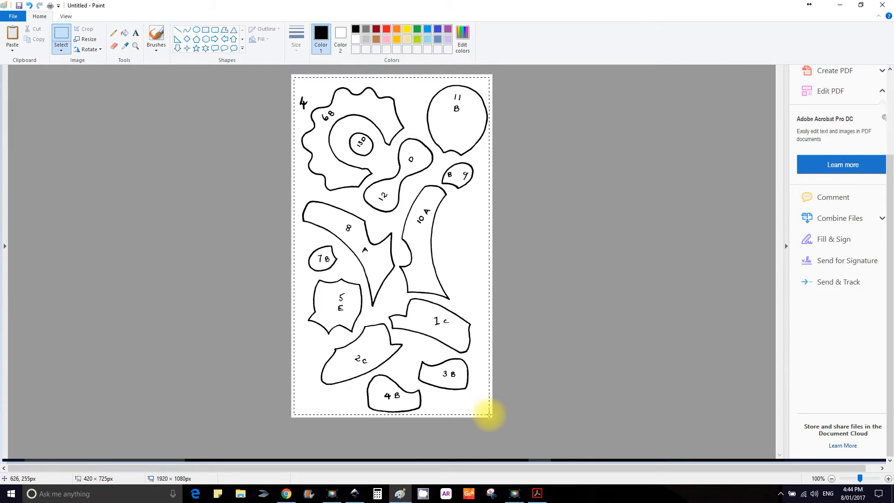
pyautogui.moveTo(488, 413); pyautogui.dragTo(489, 413)
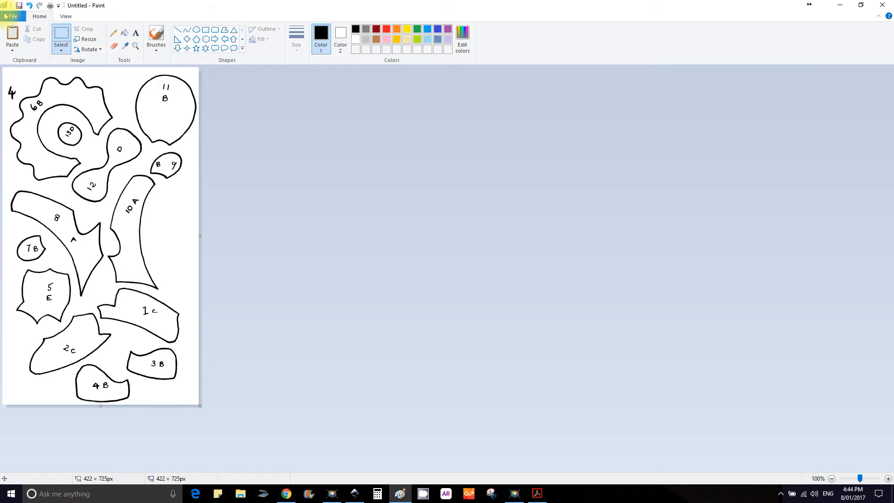
# Step: Save the cropped image to the Desktop as PNG 'GOLLIWOG PNG PAINT', then reopen Golly-4.pdf
pyautogui.click(12, 16)
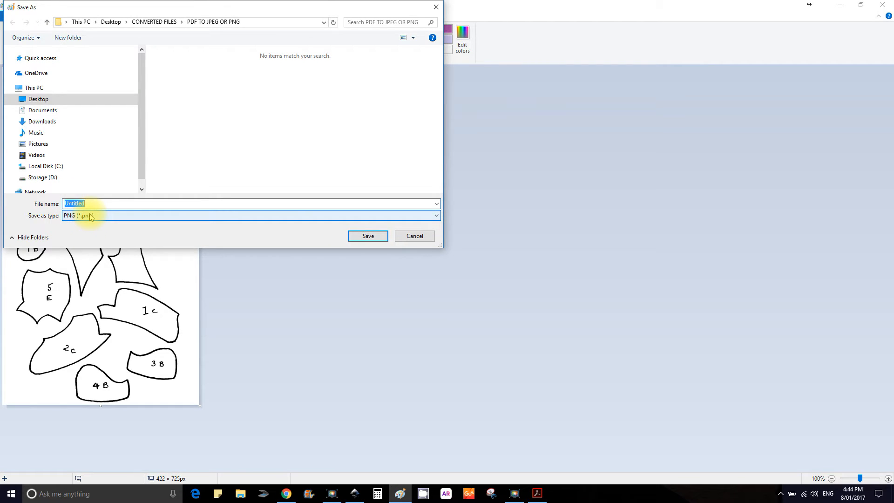
pyautogui.write('GOLLIWOG')
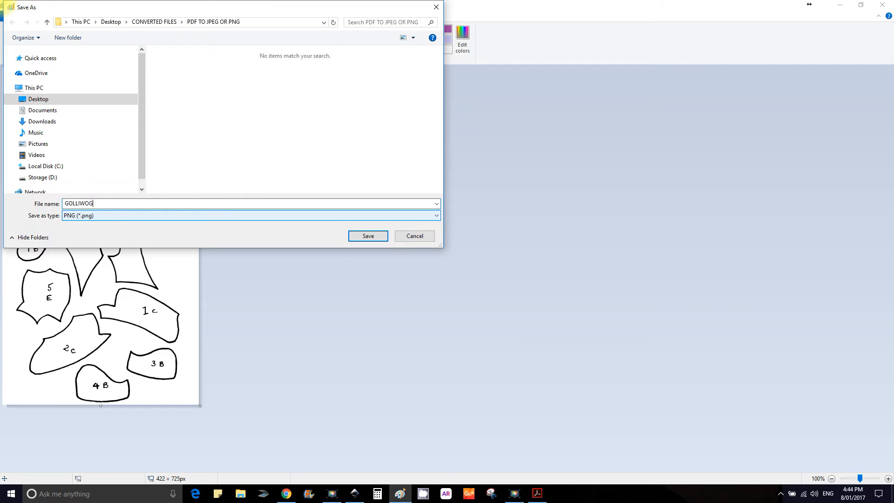
pyautogui.write('PNG PAINT')
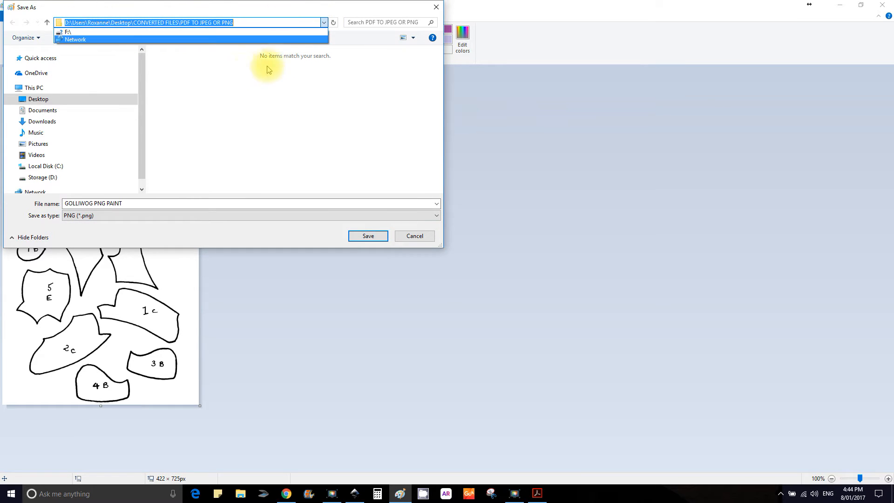
pyautogui.click(324, 22)
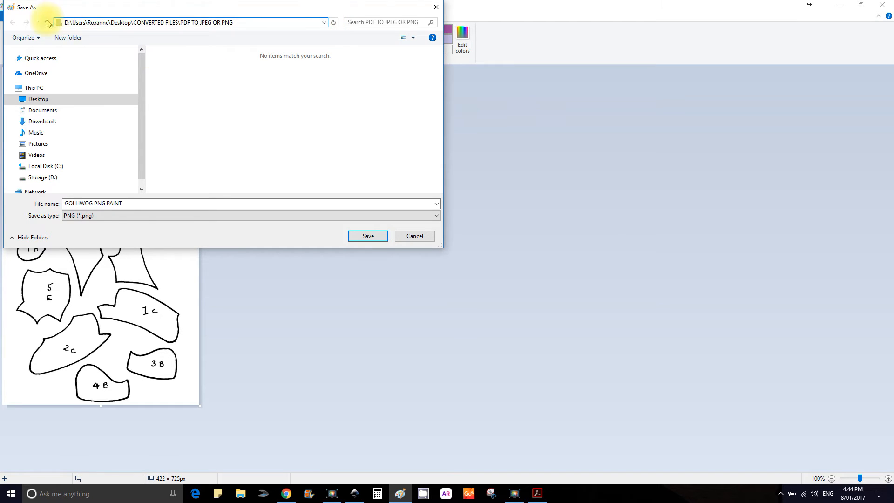
pyautogui.click(48, 22)
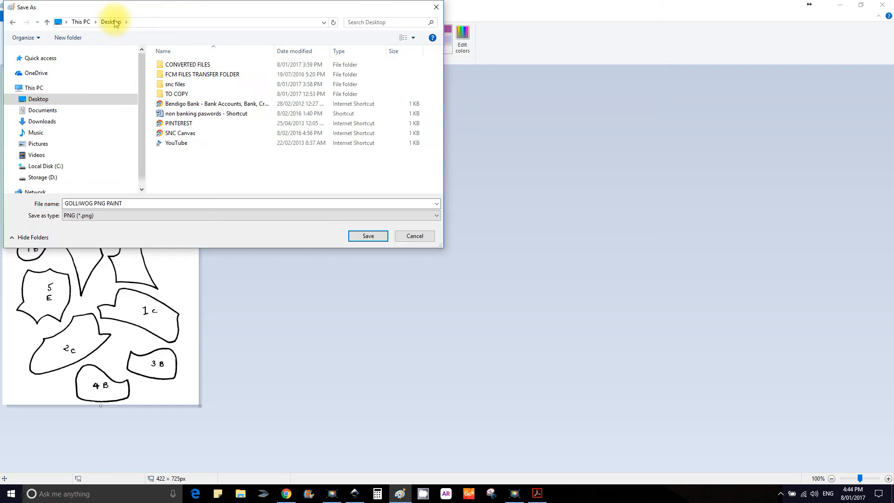
pyautogui.click(367, 236)
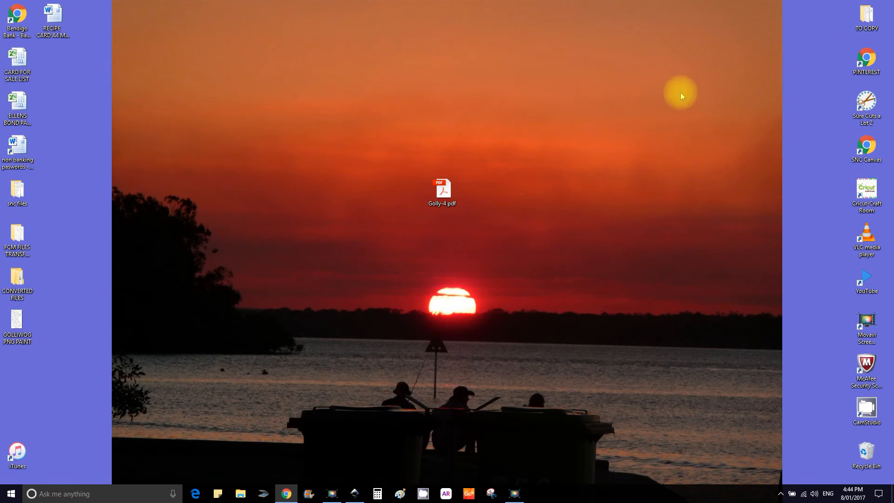
pyautogui.doubleClick(442, 188)
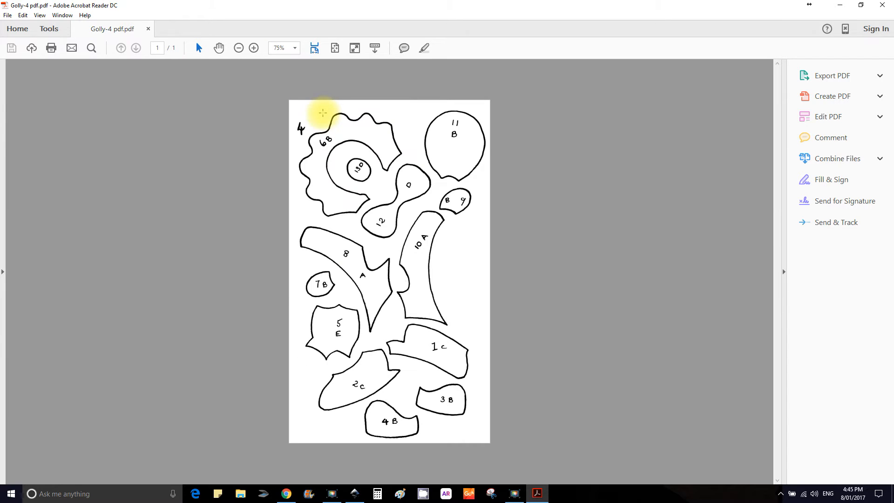
# Step: Capture the whole Golly-4 pattern page from Acrobat as a new Snipping Tool snip
pyautogui.click(827, 116)
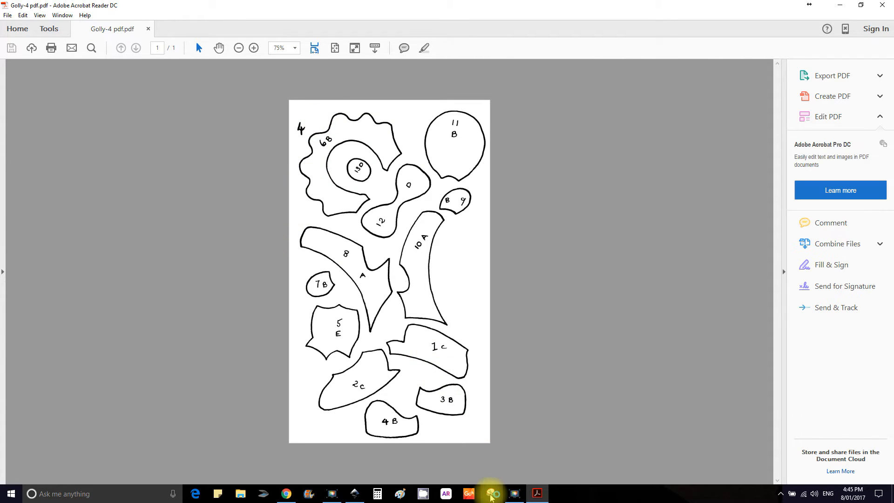
pyautogui.click(490, 493)
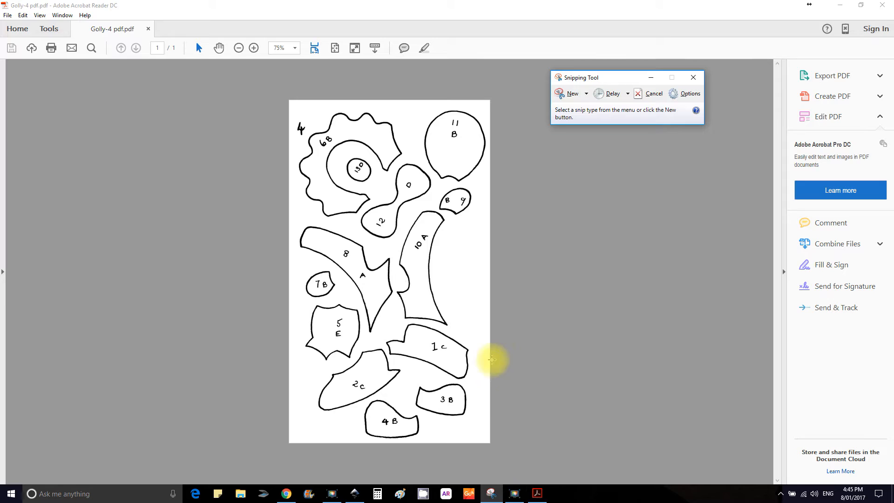
pyautogui.moveTo(566, 94)
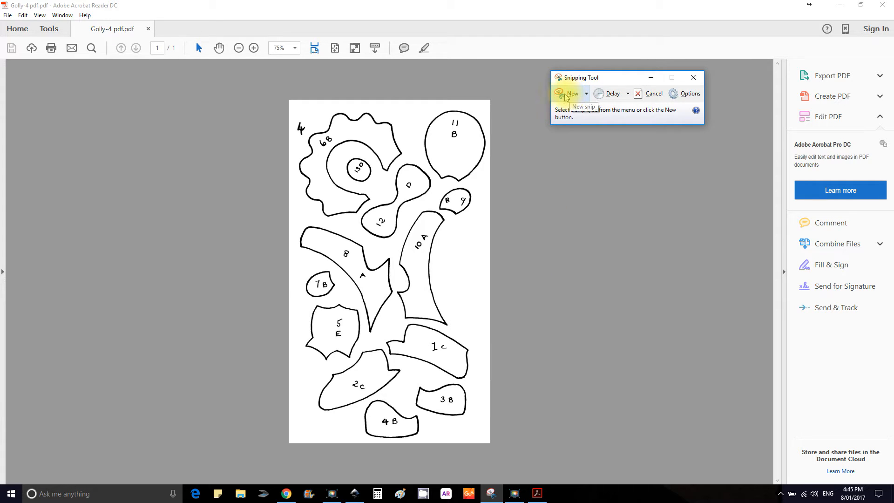
pyautogui.click(569, 94)
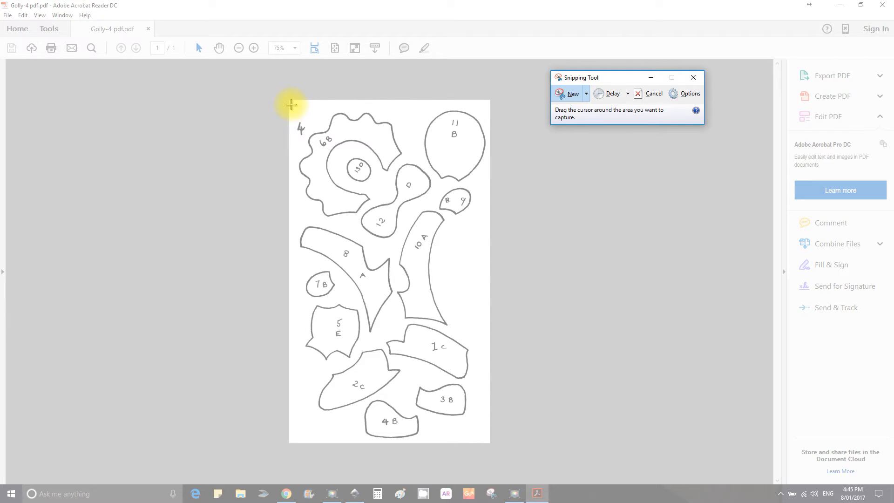
pyautogui.moveTo(290, 104); pyautogui.dragTo(409, 442)
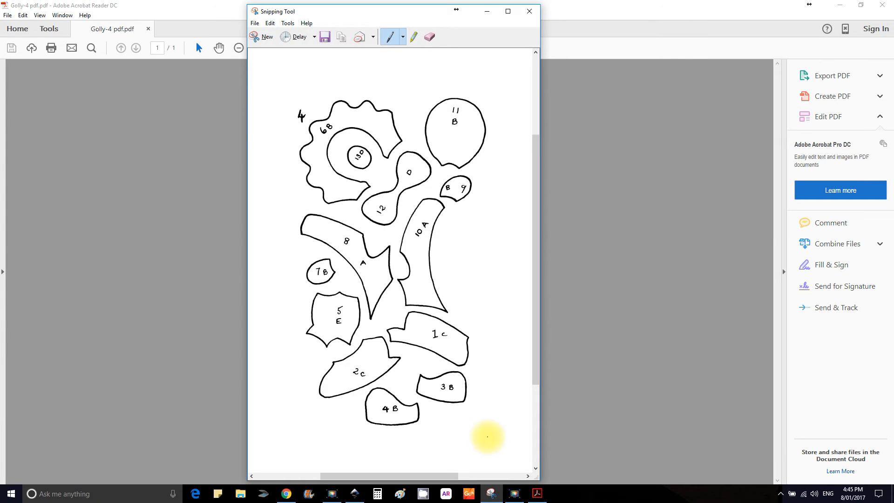
# Step: Save the snip under the name GOLLIWOG JPEG SNIP in the Desktop folder
pyautogui.click(255, 24)
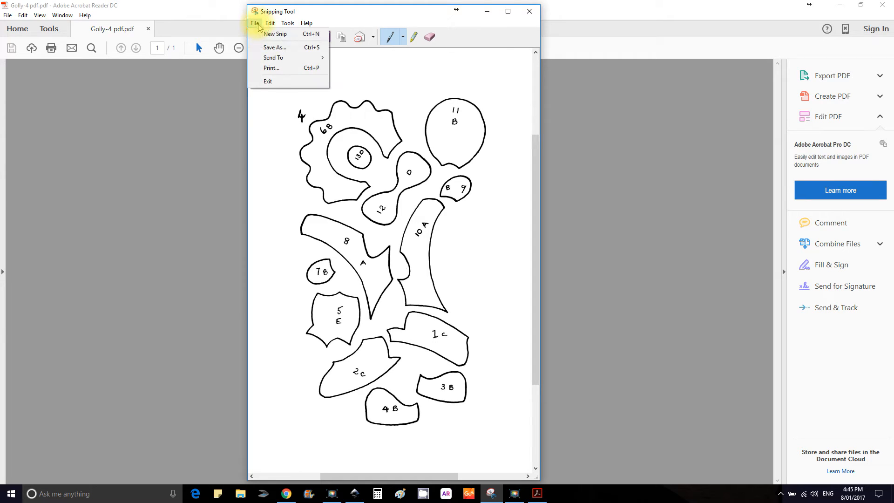
pyautogui.click(274, 48)
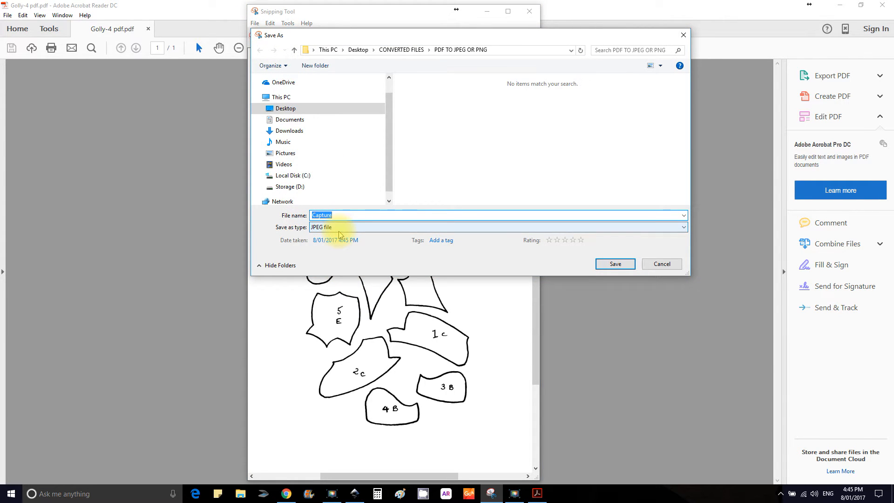
pyautogui.write('GOLLI')
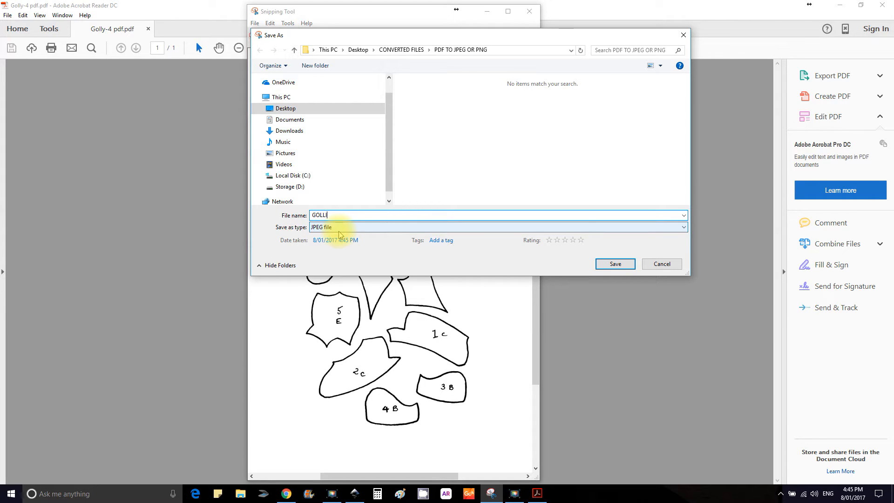
pyautogui.write('WOG')
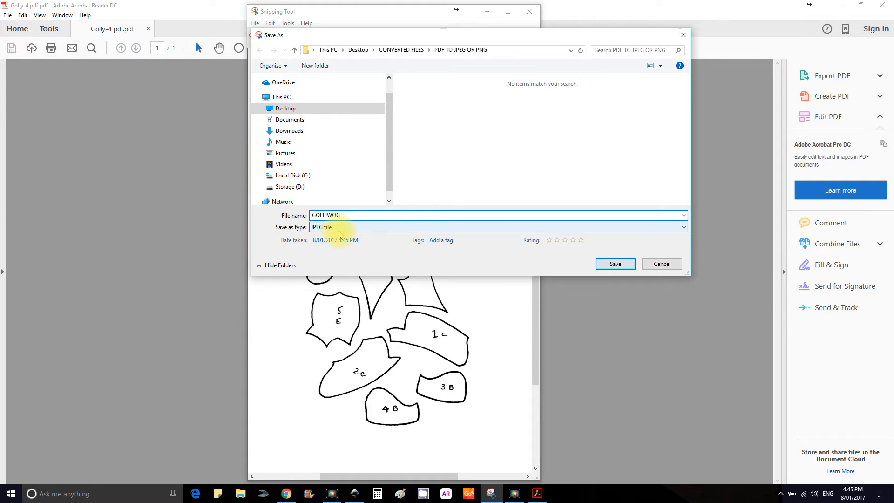
pyautogui.write('.JPEG')
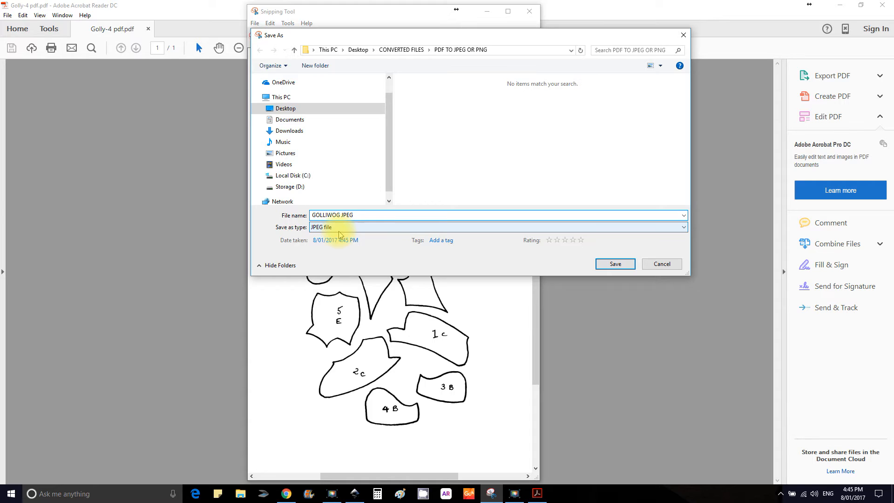
pyautogui.write('S')
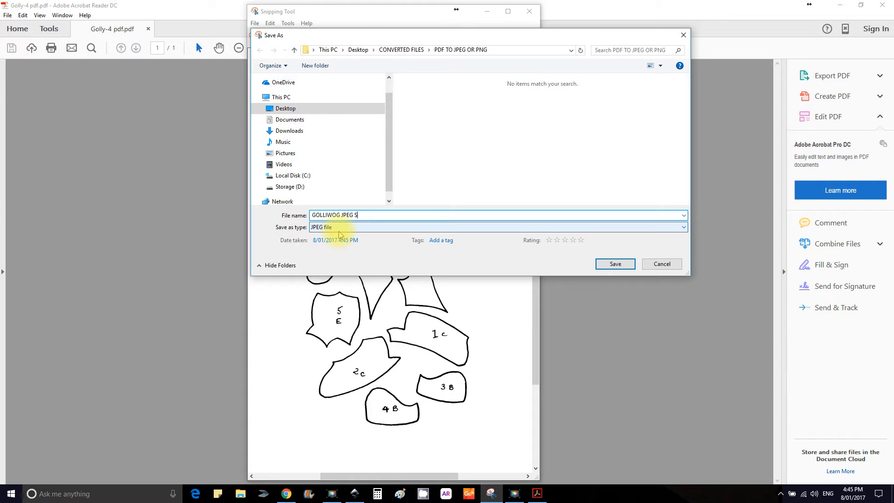
pyautogui.write('NO')
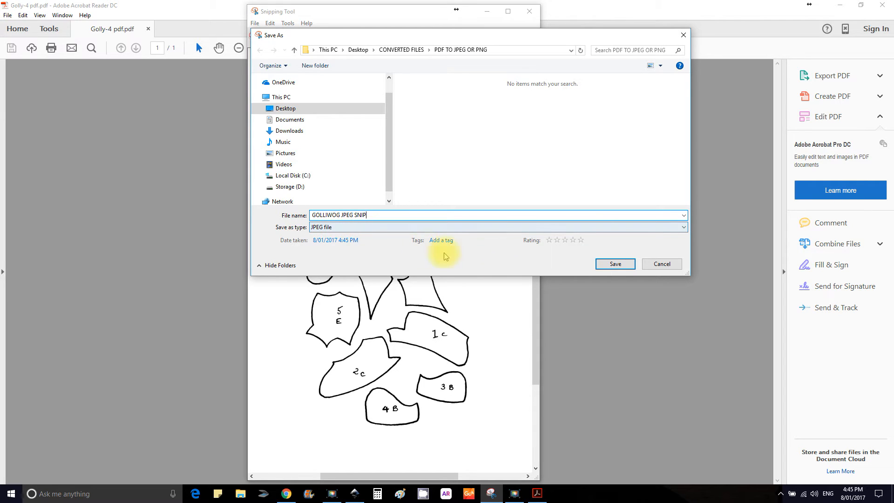
pyautogui.click(358, 50)
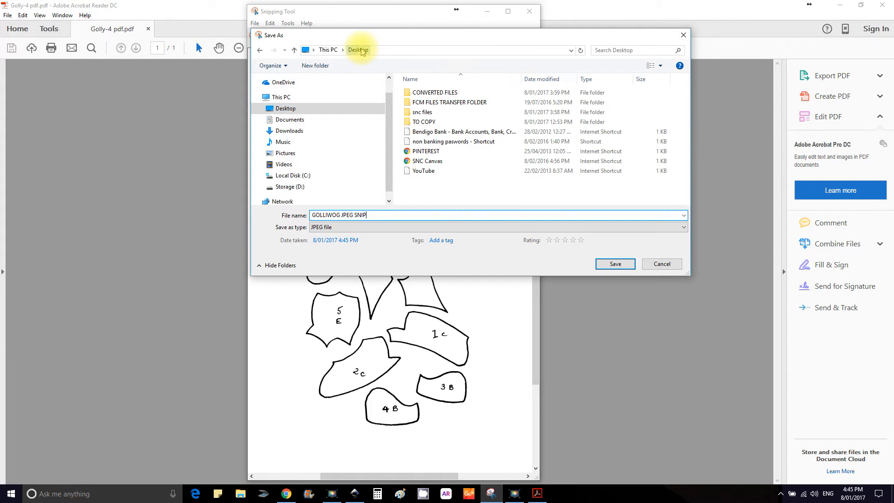
pyautogui.click(615, 264)
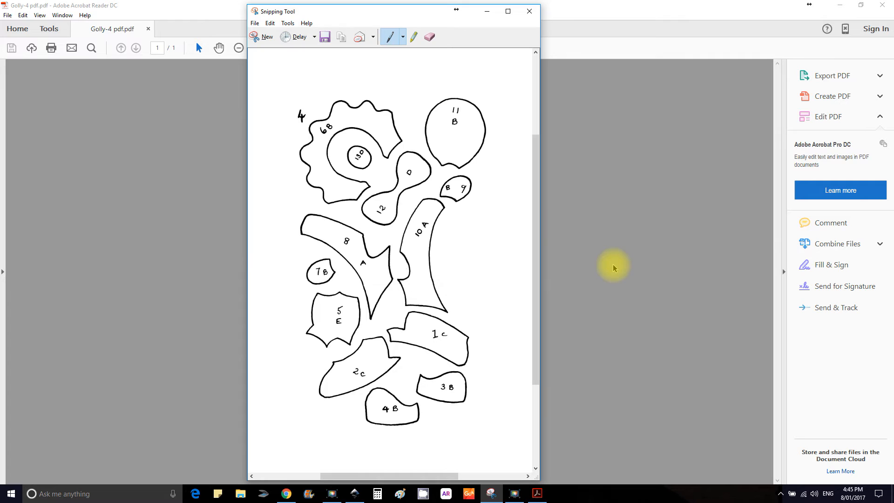
pyautogui.click(528, 10)
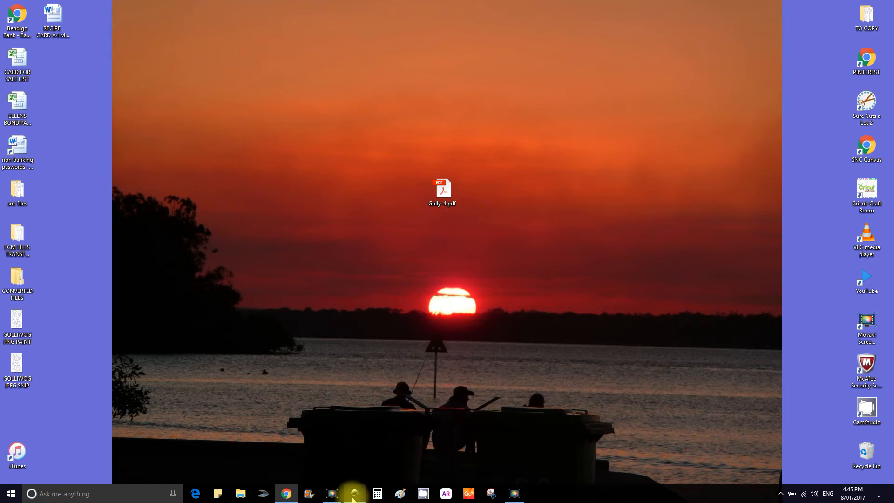
pyautogui.moveTo(353, 492)
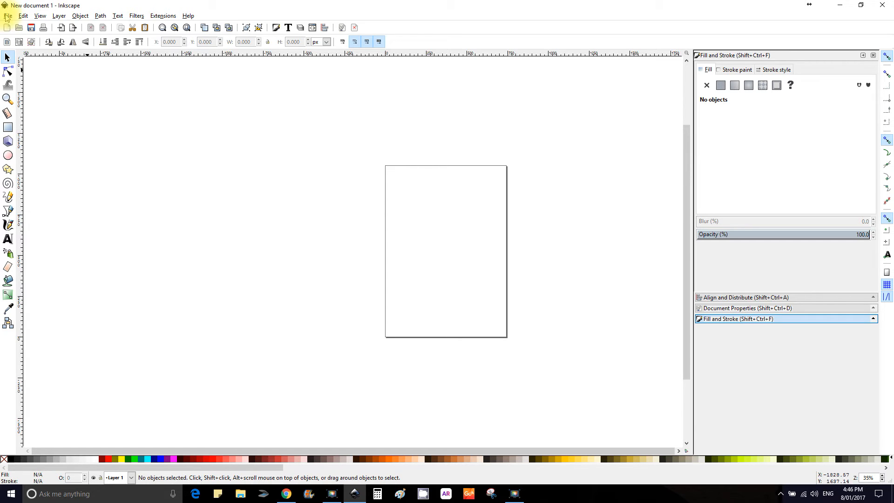
# Step: In Inkscape's Open dialog, browse to the Desktop and choose GOLLIWOG PNG PAINT
pyautogui.click(31, 27)
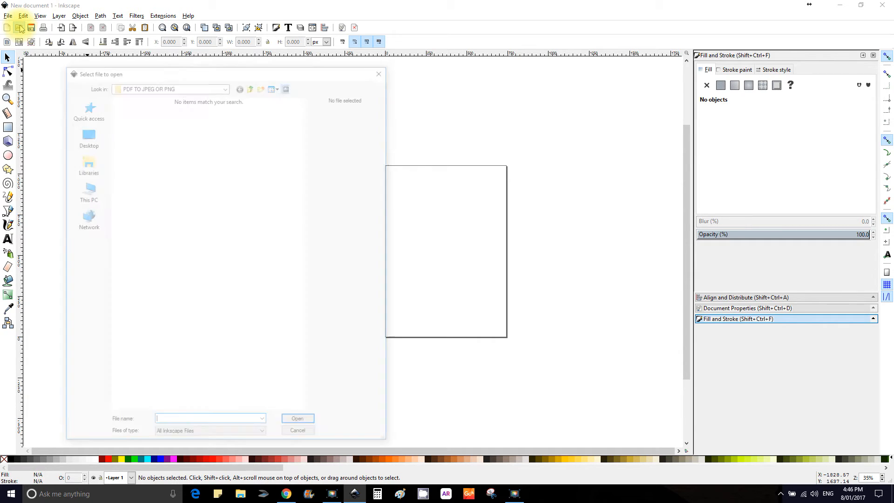
pyautogui.click(226, 84)
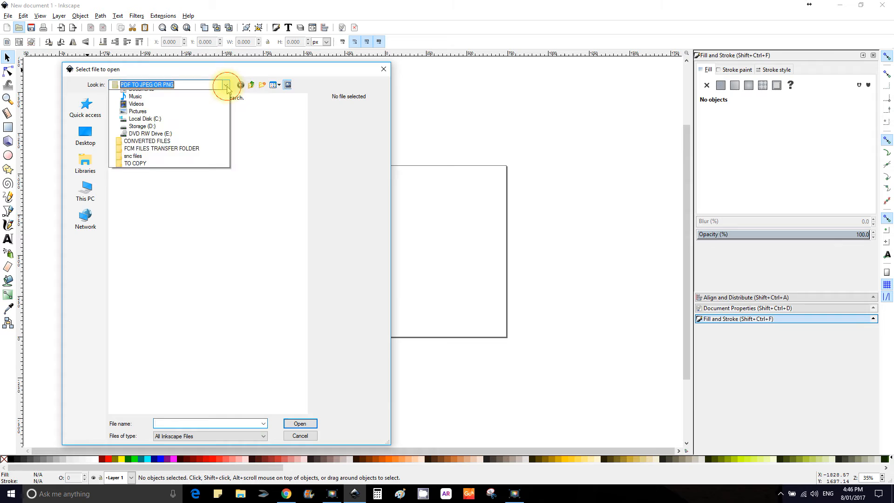
pyautogui.click(226, 84)
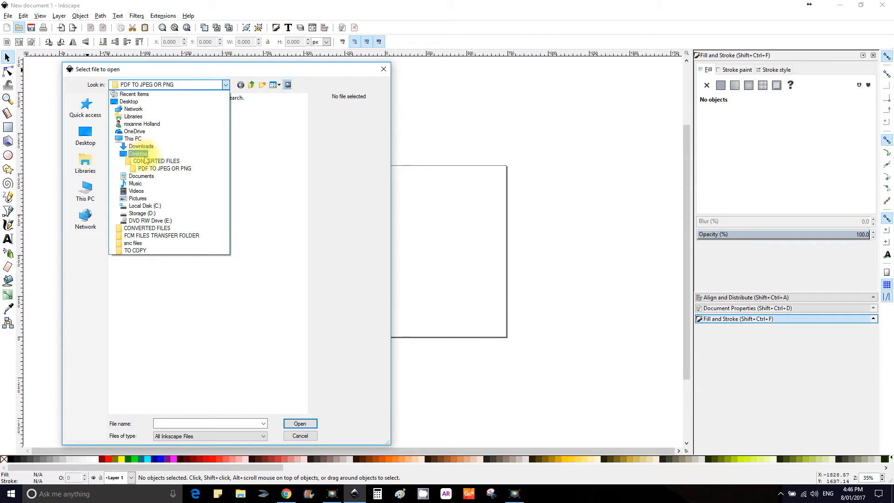
pyautogui.click(137, 153)
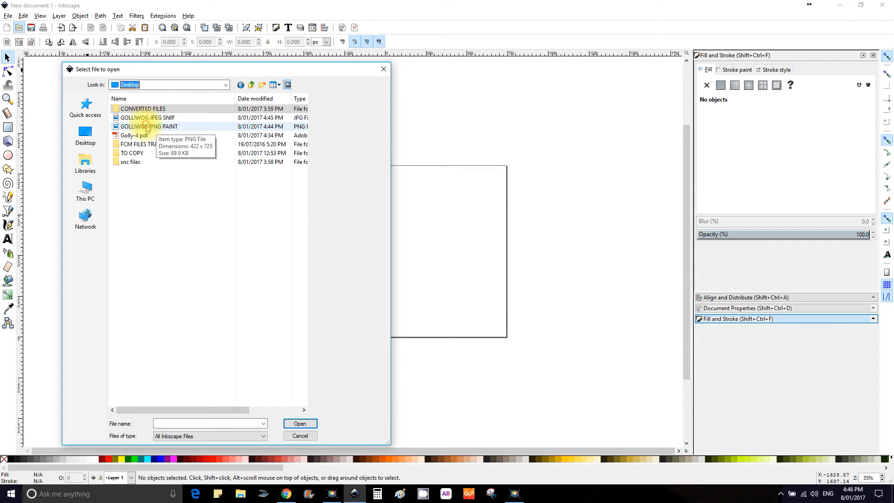
pyautogui.doubleClick(152, 126)
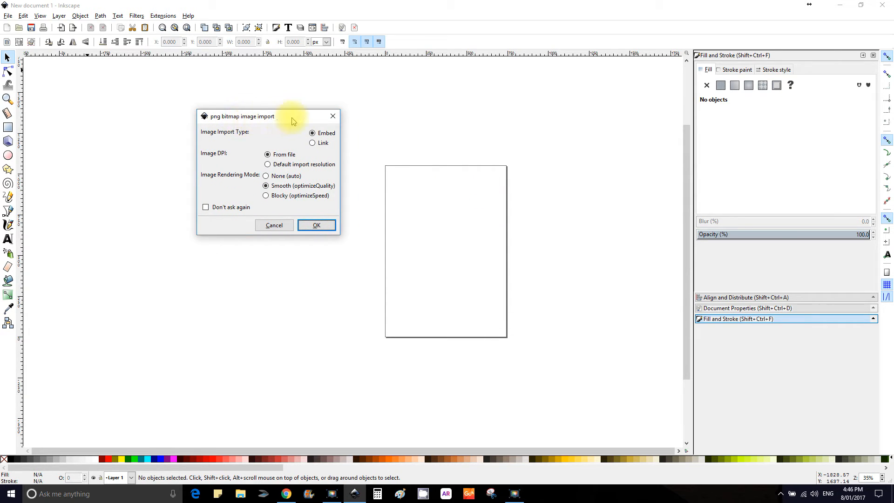
# Step: Import GOLLIWOG PNG PAINT as an embedded image and select it on the canvas
pyautogui.click(315, 225)
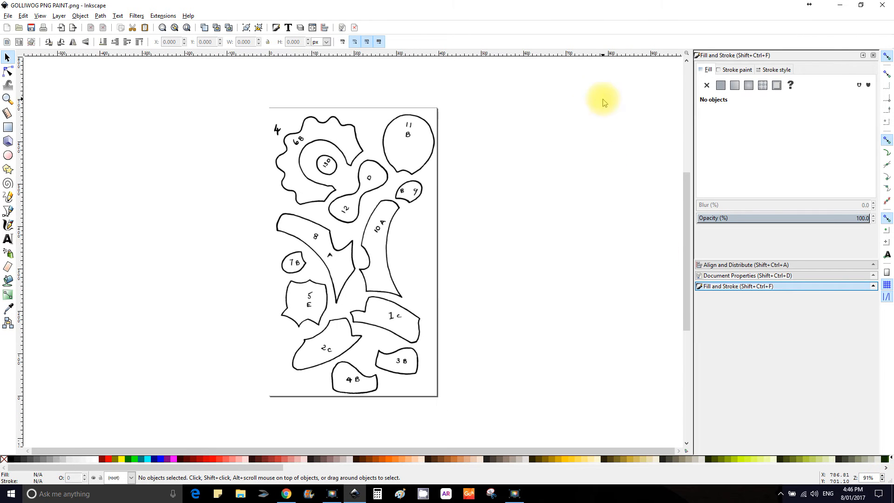
pyautogui.moveTo(273, 145)
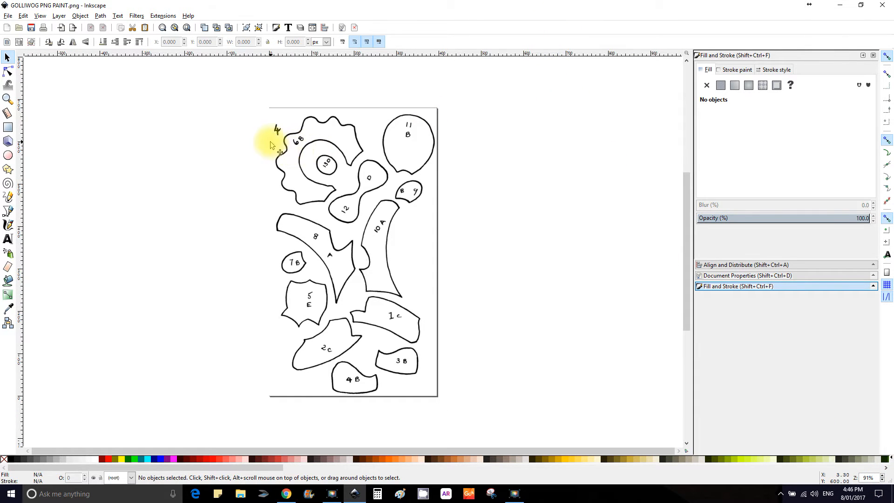
pyautogui.moveTo(292, 147)
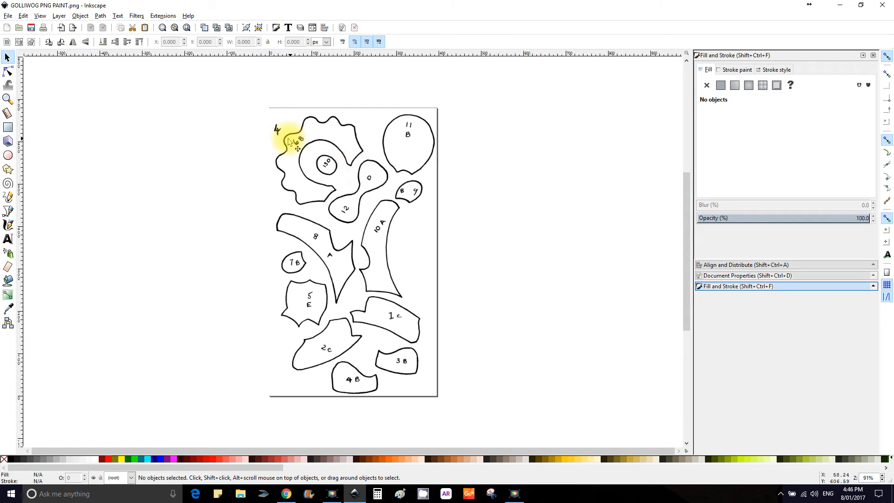
pyautogui.moveTo(353, 168)
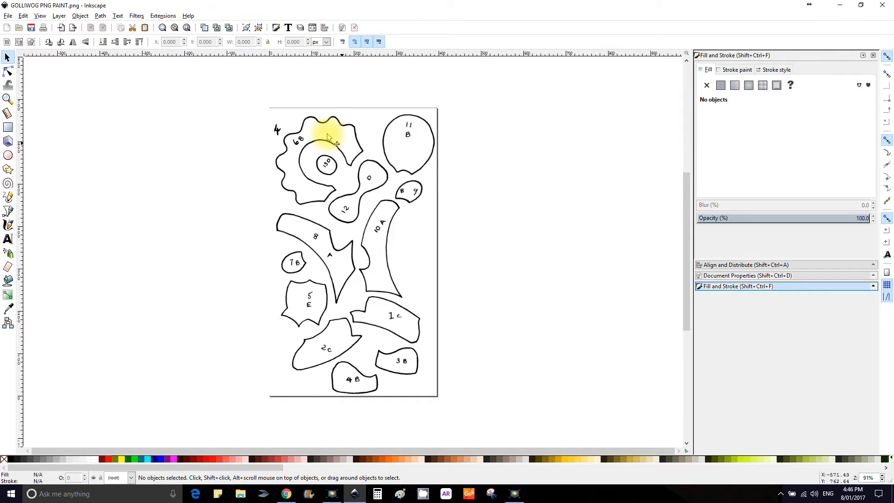
pyautogui.click(327, 134)
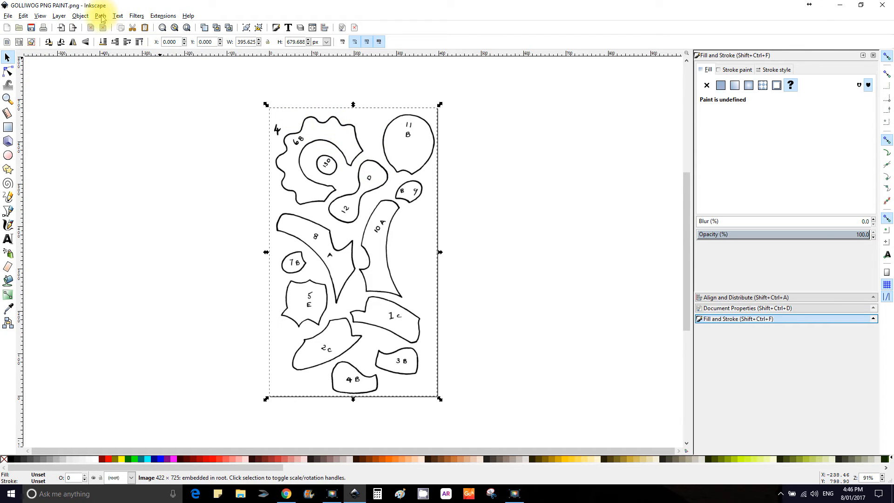
# Step: Trace the selected bitmap using brightness cutoff, producing an 806-node black vector path
pyautogui.click(100, 15)
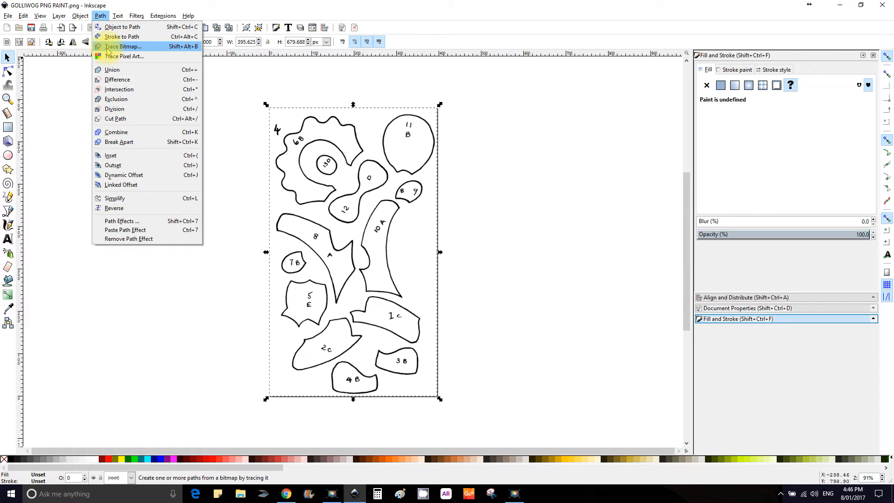
pyautogui.click(123, 46)
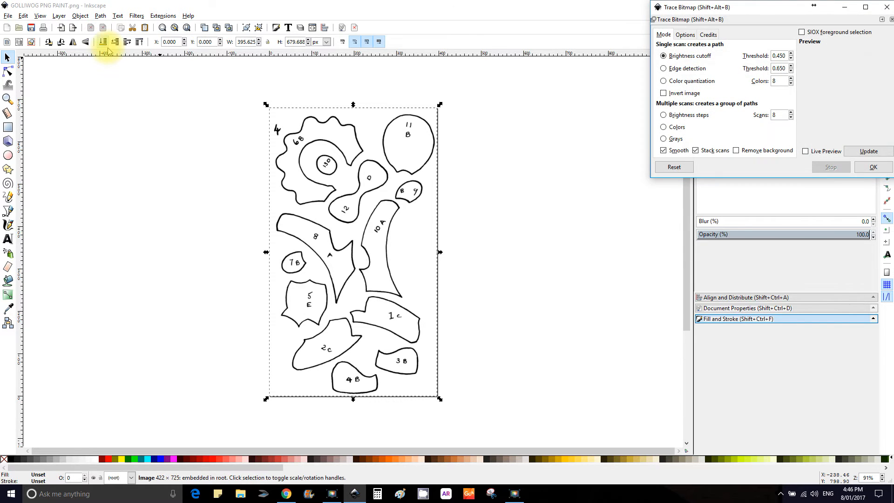
pyautogui.moveTo(693, 7); pyautogui.dragTo(488, 132)
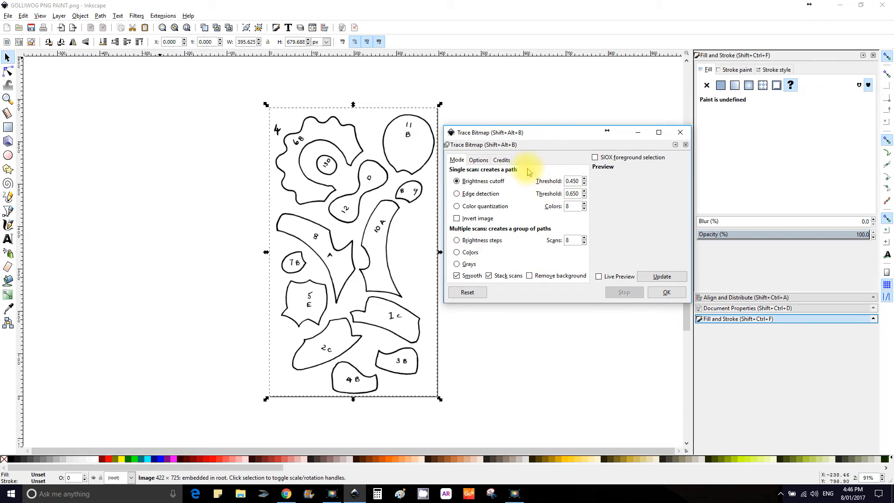
pyautogui.moveTo(550, 209)
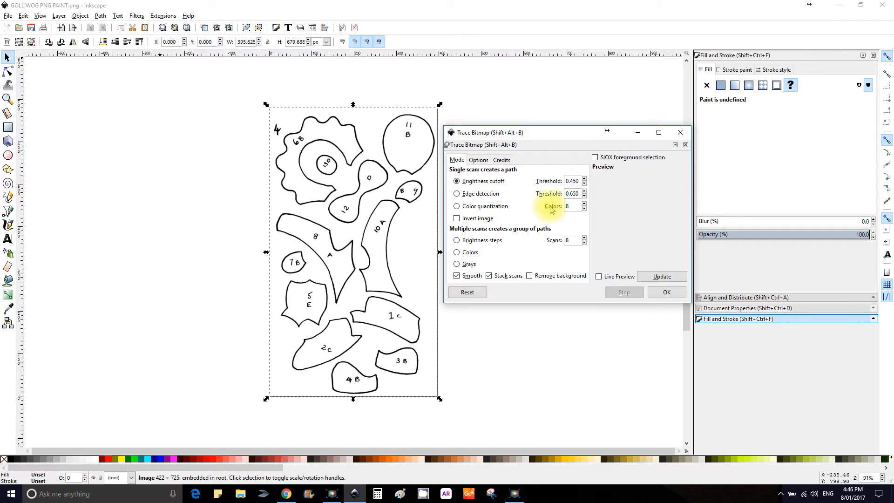
pyautogui.moveTo(380, 241)
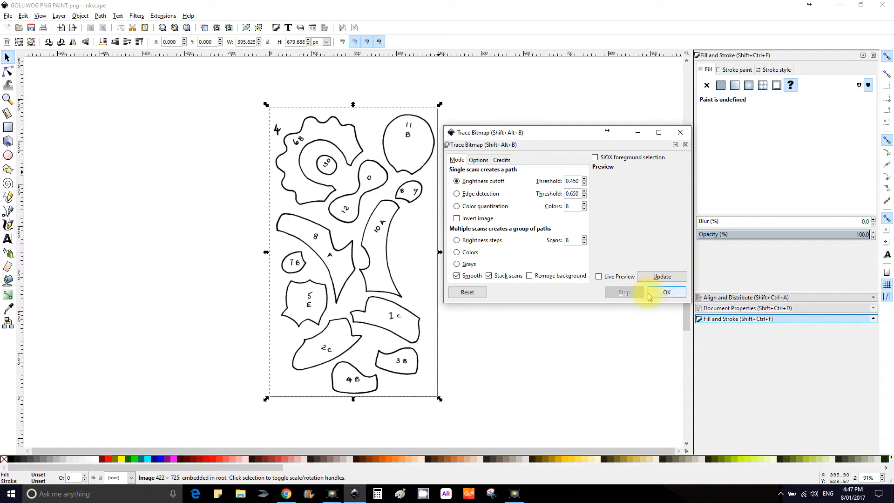
pyautogui.click(662, 277)
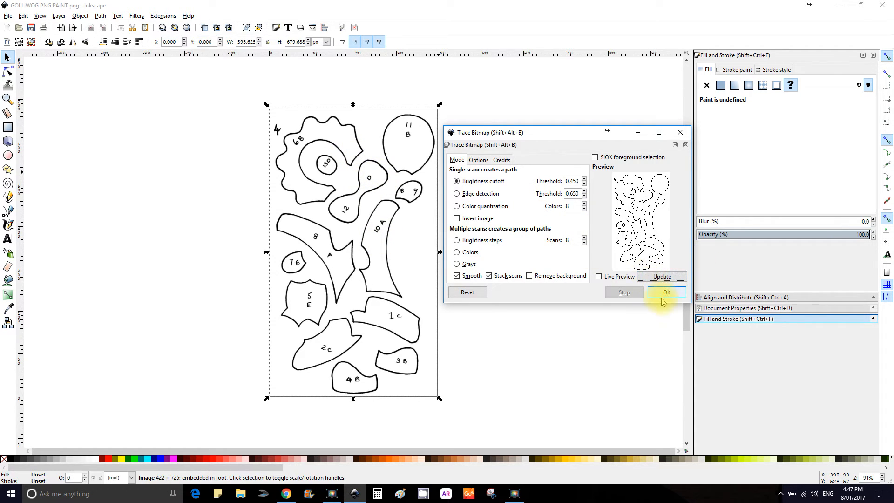
pyautogui.click(665, 292)
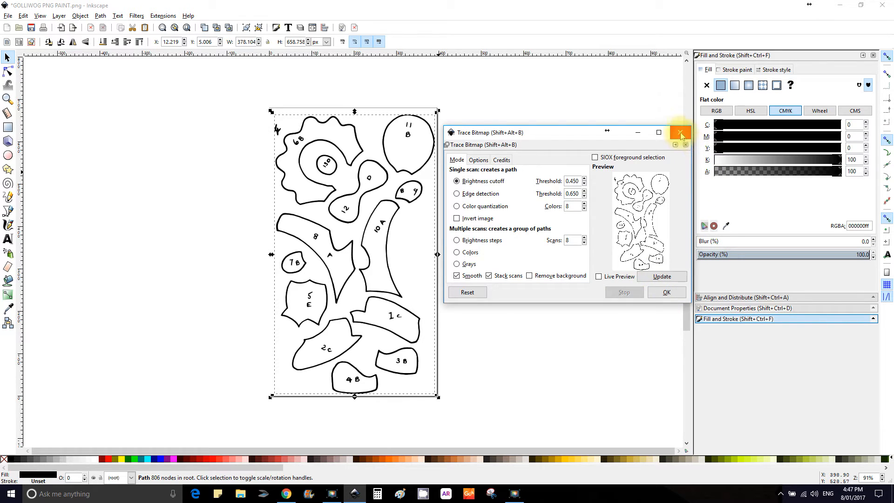
pyautogui.click(679, 132)
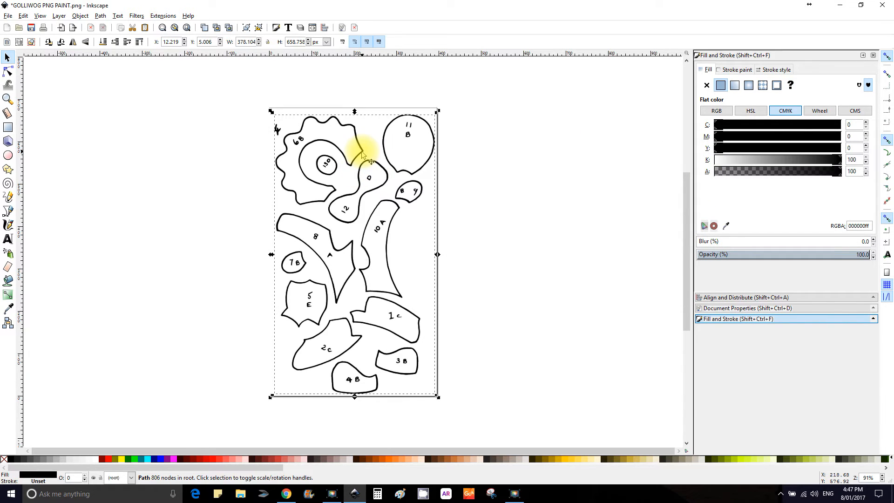
pyautogui.moveTo(356, 137)
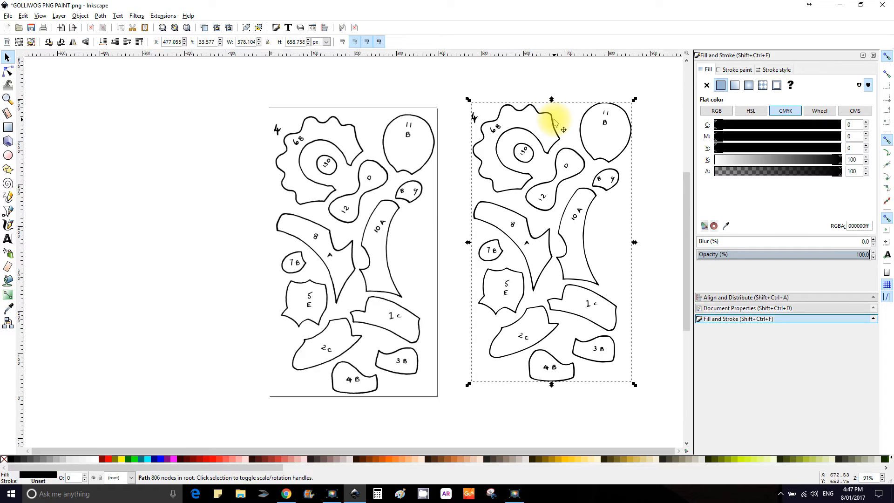
pyautogui.moveTo(542, 144)
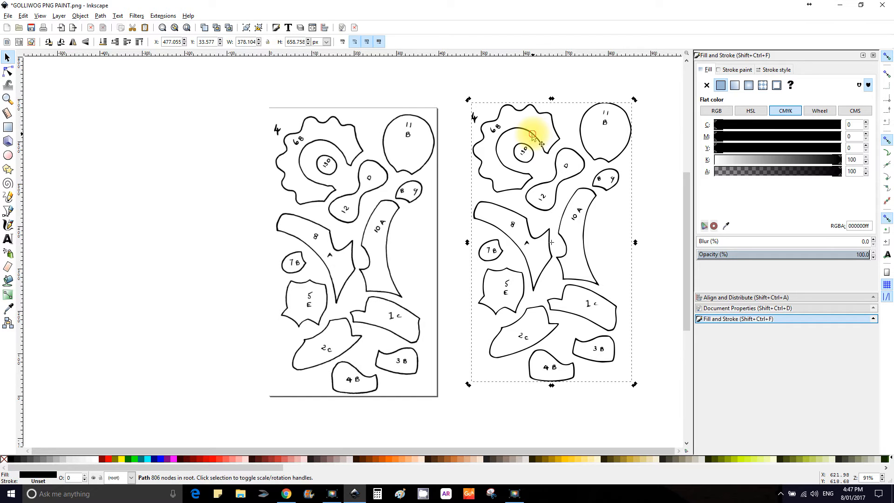
# Step: Deselect the traced path and compare it with the original bitmap
pyautogui.click(8, 71)
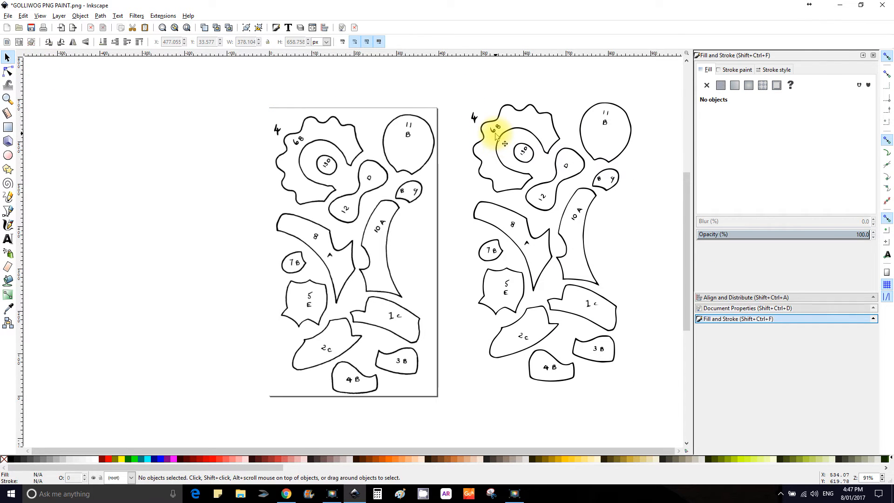
pyautogui.click(496, 133)
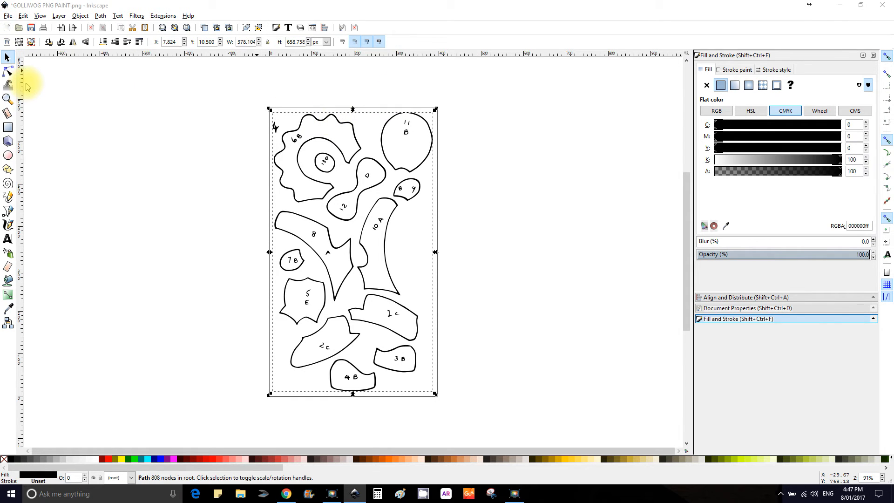
# Step: Save the trace to the Desktop as GOLLIWOG SVG PAINT, then re-save as Inkscape SVG
pyautogui.press('ctrl+shift+s')
pyautogui.write('GOLLIWOG SVG PAINT')
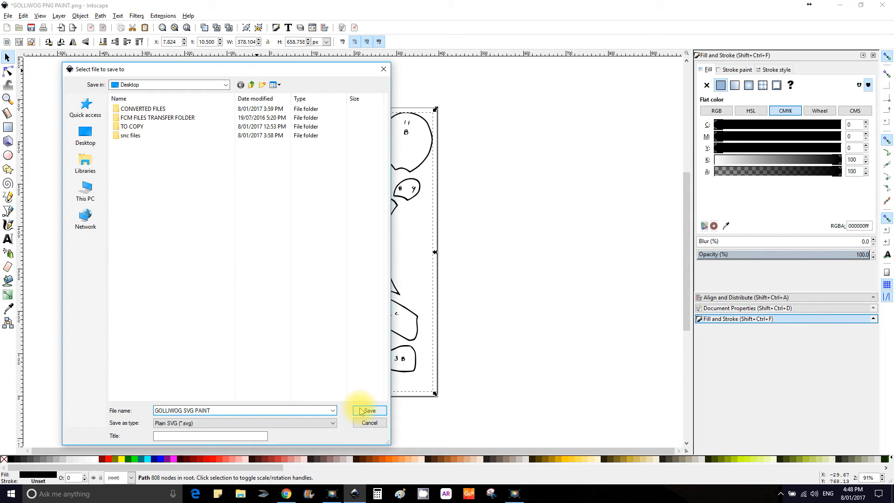
pyautogui.click(368, 411)
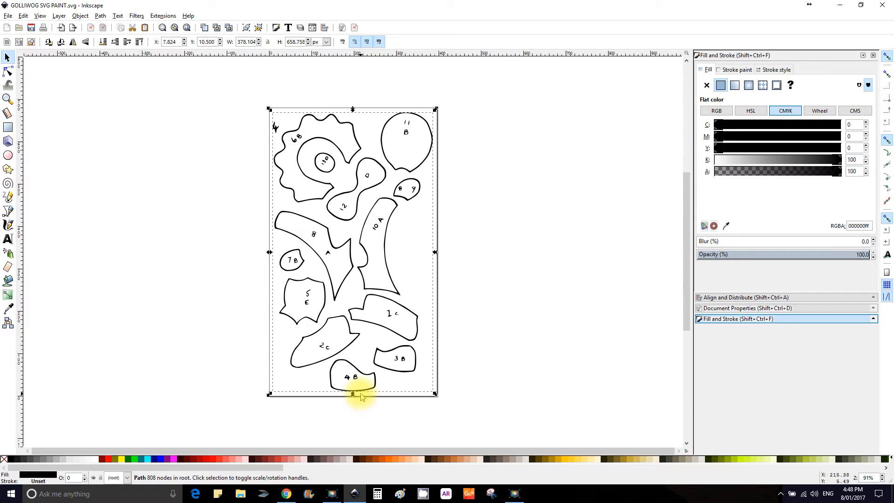
pyautogui.click(8, 16)
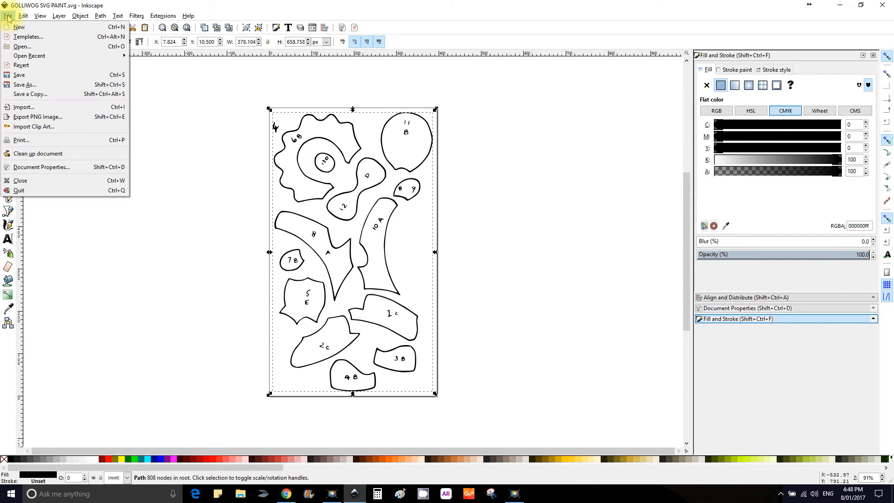
pyautogui.click(25, 84)
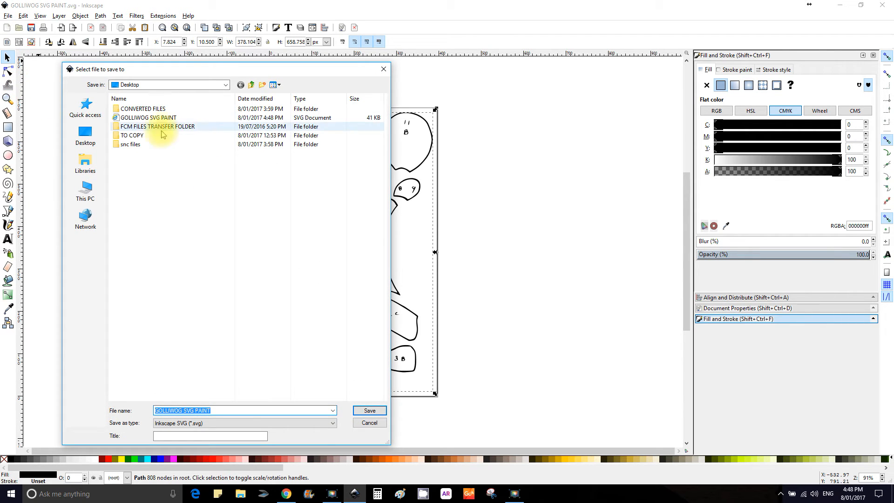
pyautogui.click(148, 117)
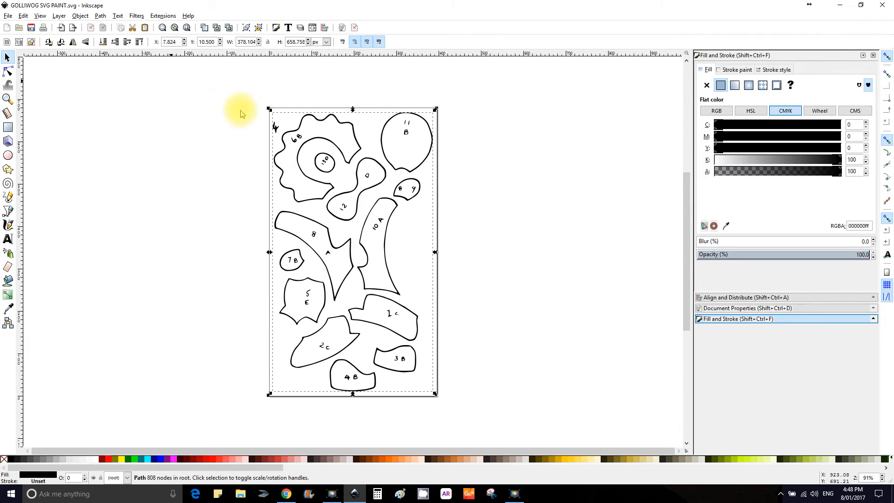
# Step: Delete the old trace, import the 424×725 pattern image from the Desktop, and align it on the page
pyautogui.press('Delete')
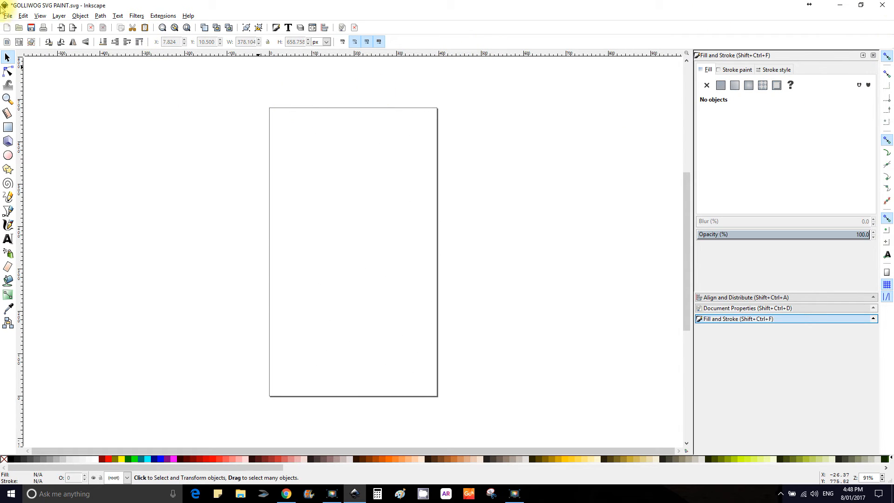
pyautogui.click(8, 15)
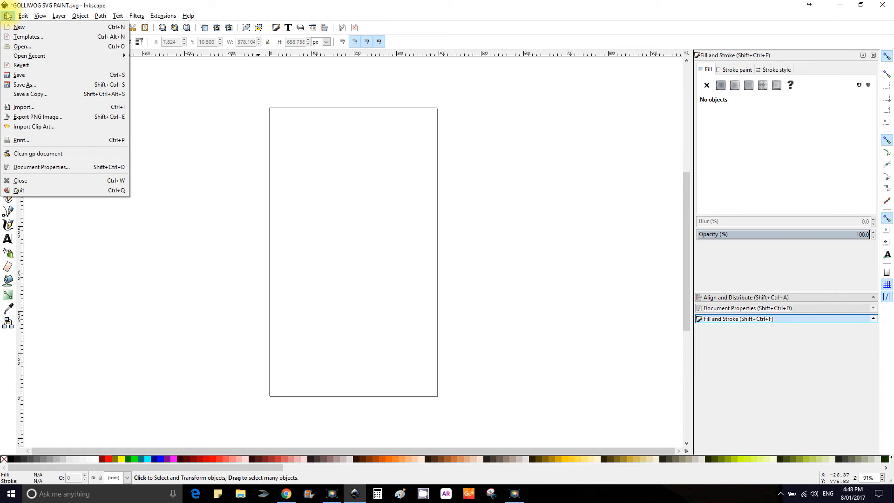
pyautogui.moveTo(19, 75)
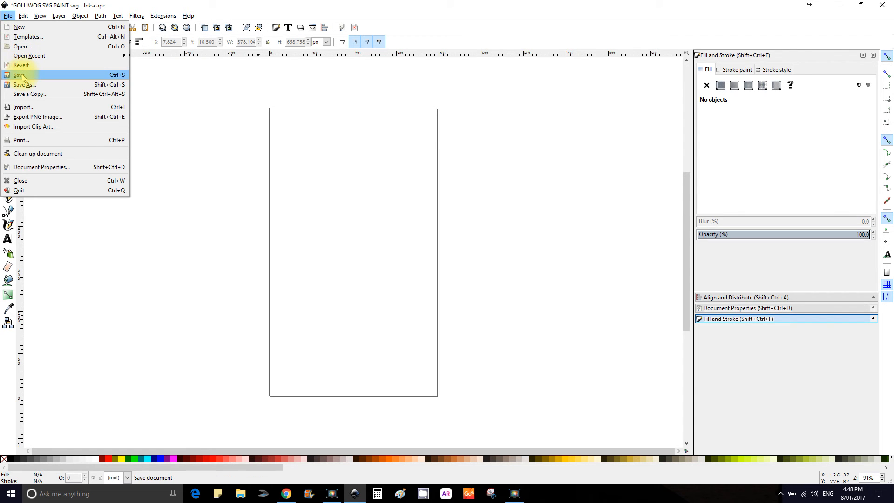
pyautogui.moveTo(24, 107)
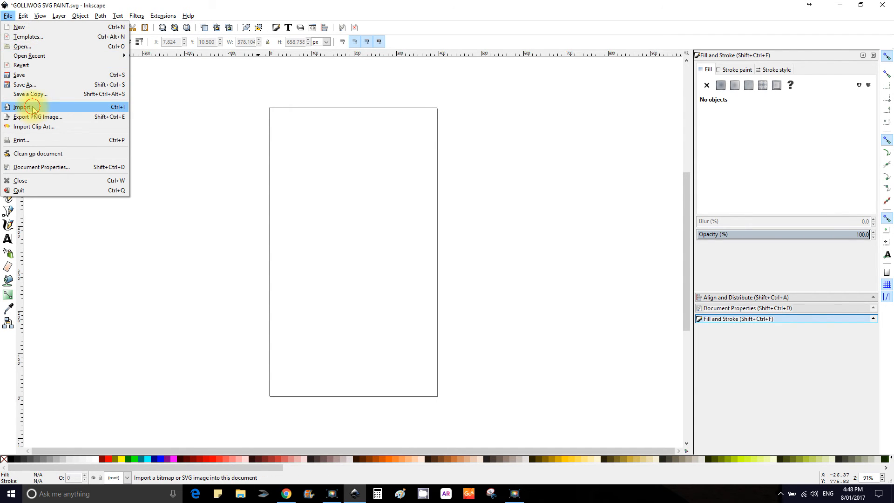
pyautogui.click(22, 107)
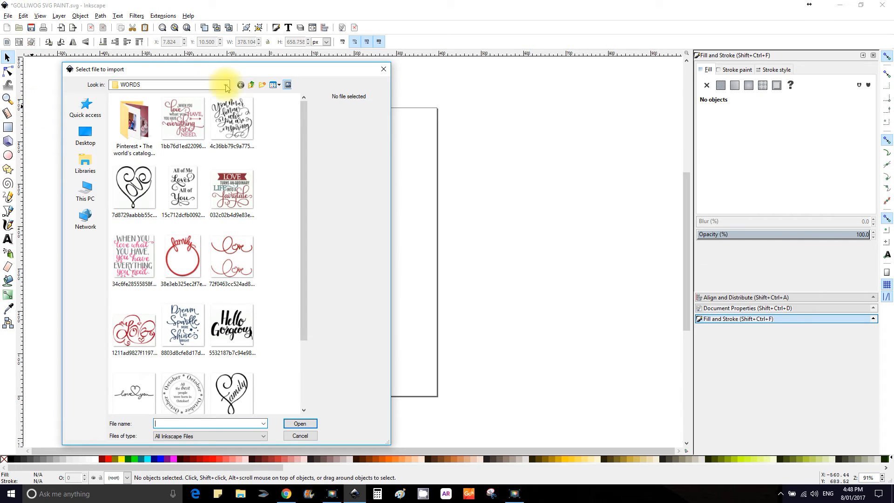
pyautogui.click(225, 84)
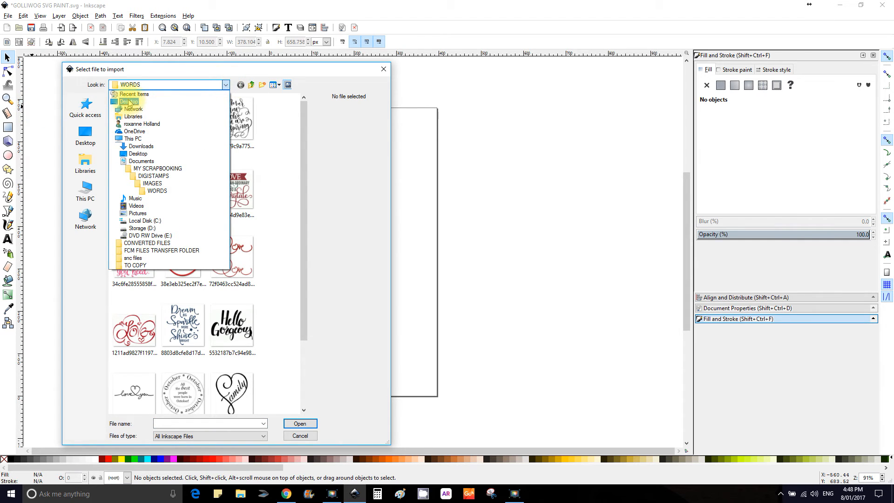
pyautogui.click(129, 102)
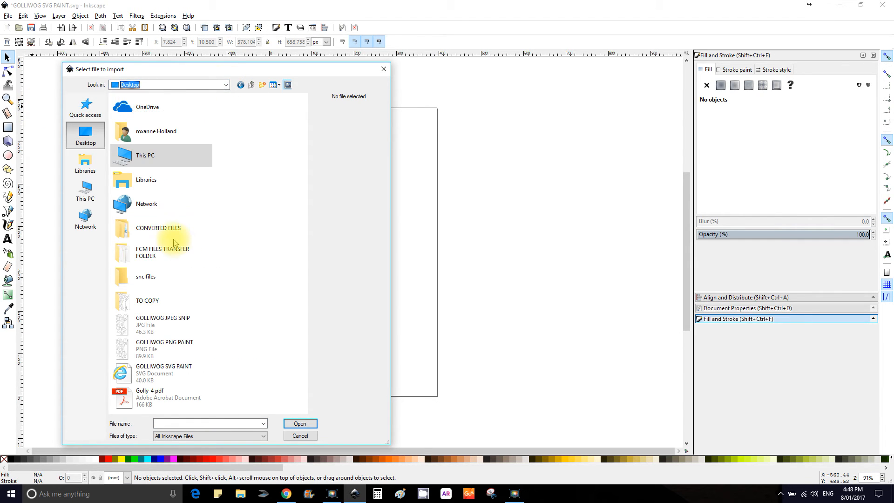
pyautogui.moveTo(221, 347)
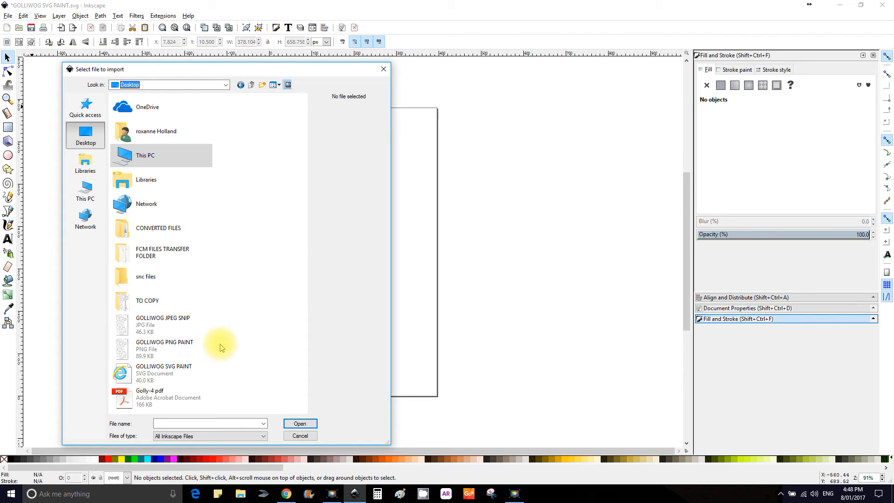
pyautogui.click(162, 325)
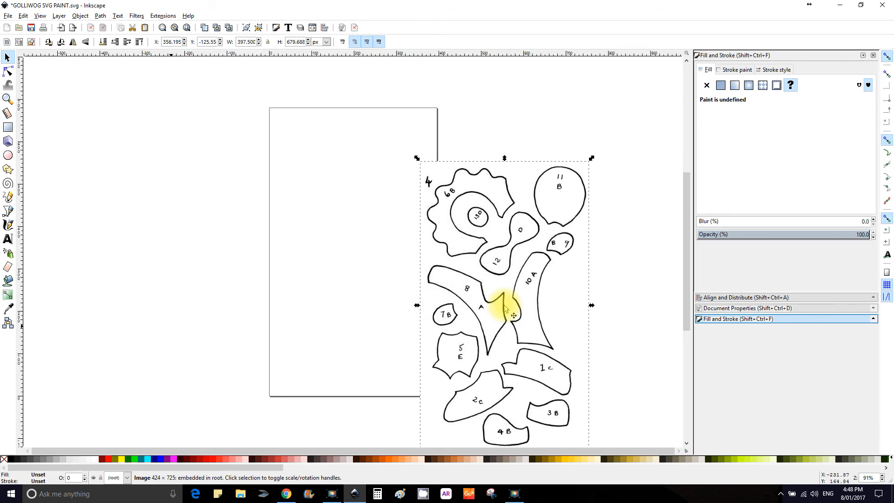
pyautogui.moveTo(513, 315); pyautogui.dragTo(388, 152)
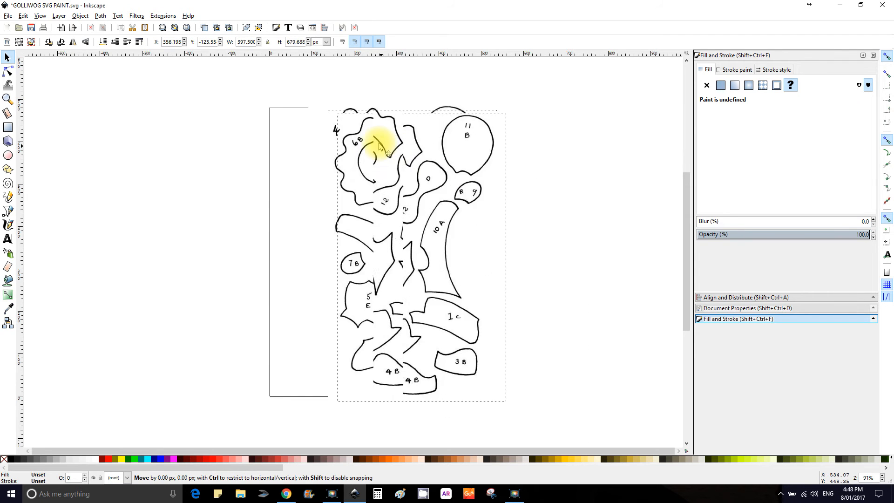
pyautogui.moveTo(378, 148); pyautogui.dragTo(348, 157)
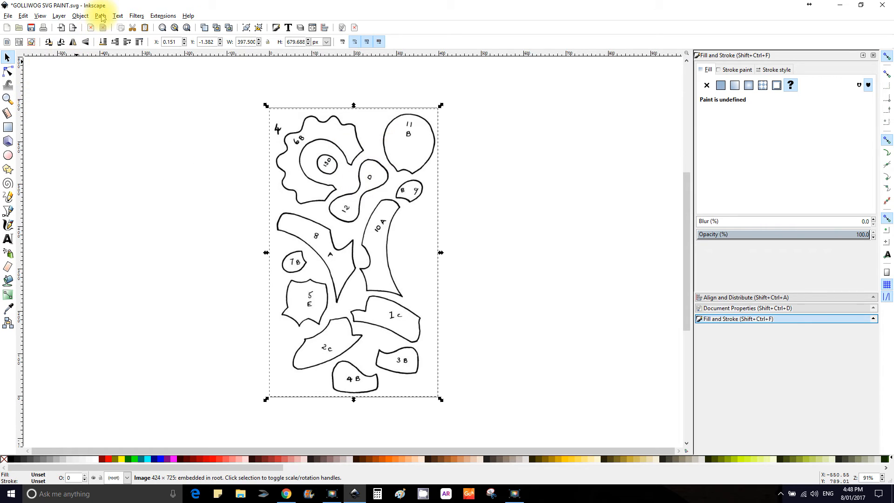
# Step: Run Trace Bitmap on the embedded image to produce a 798-node black vector path
pyautogui.click(100, 15)
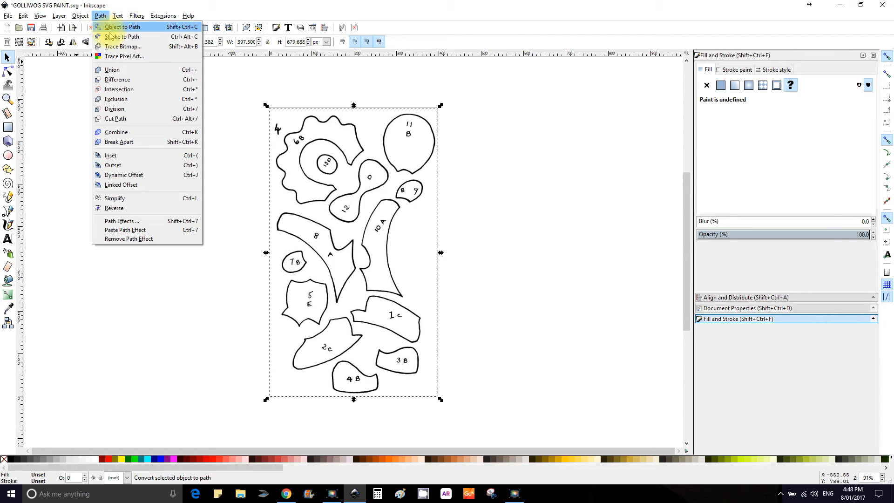
pyautogui.click(122, 46)
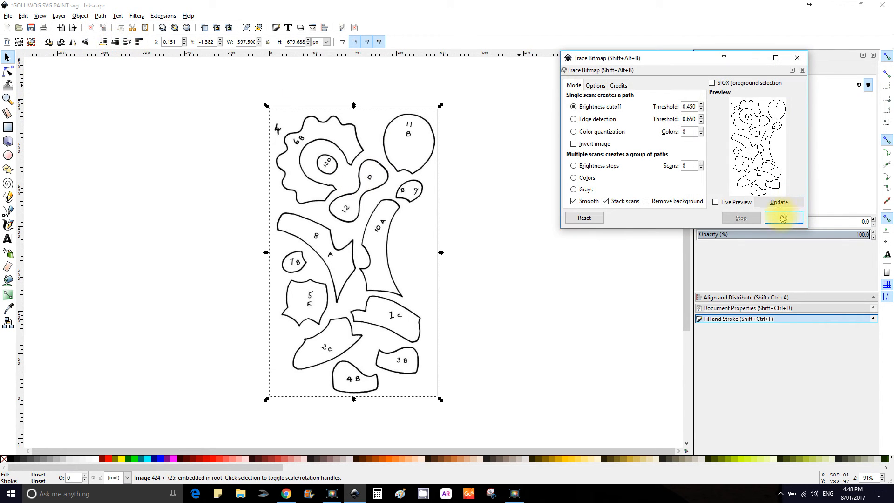
pyautogui.click(781, 218)
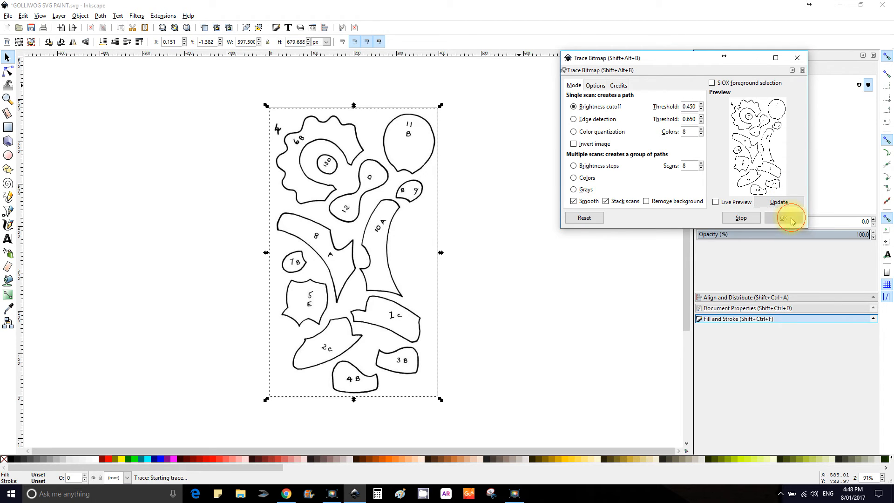
pyautogui.click(783, 218)
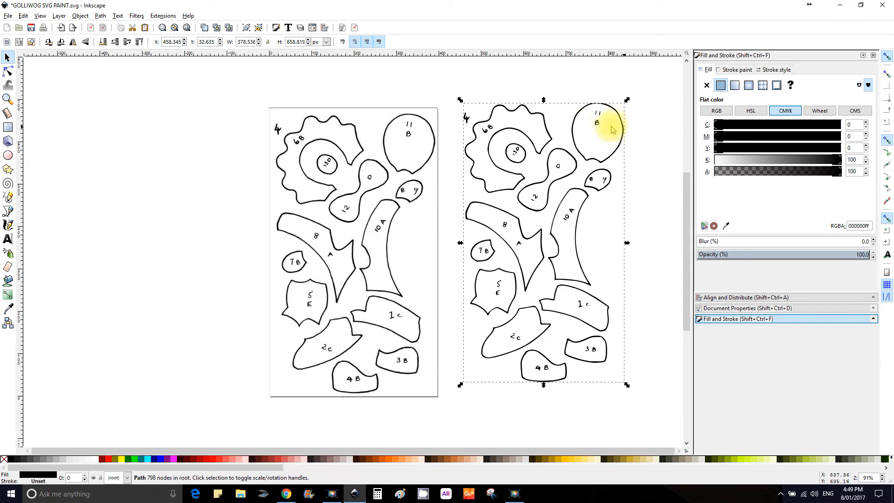
pyautogui.moveTo(519, 120)
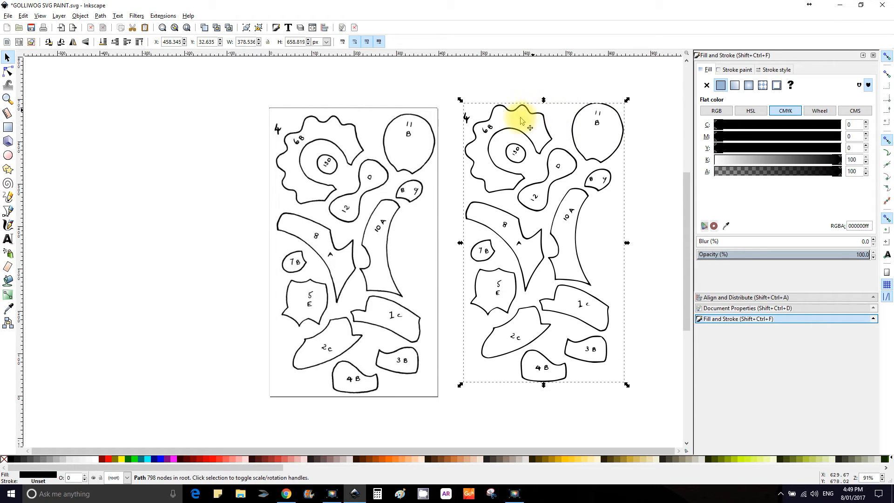
pyautogui.moveTo(351, 131)
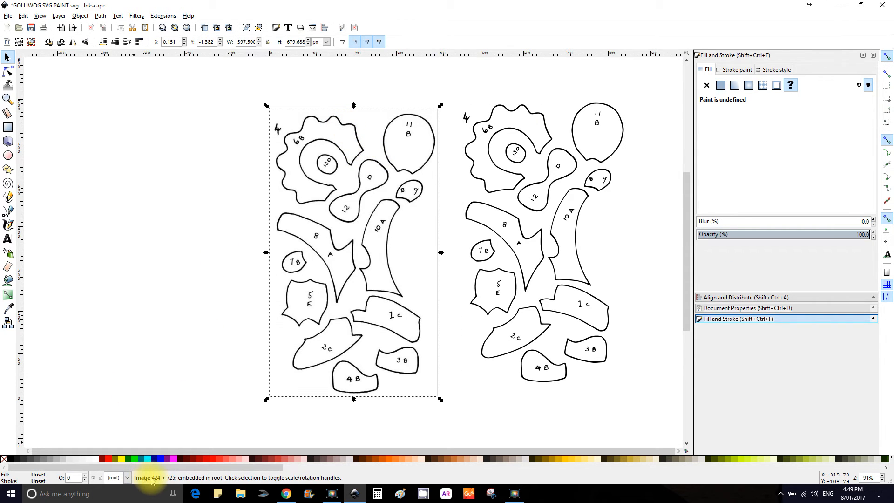
pyautogui.moveTo(333, 188)
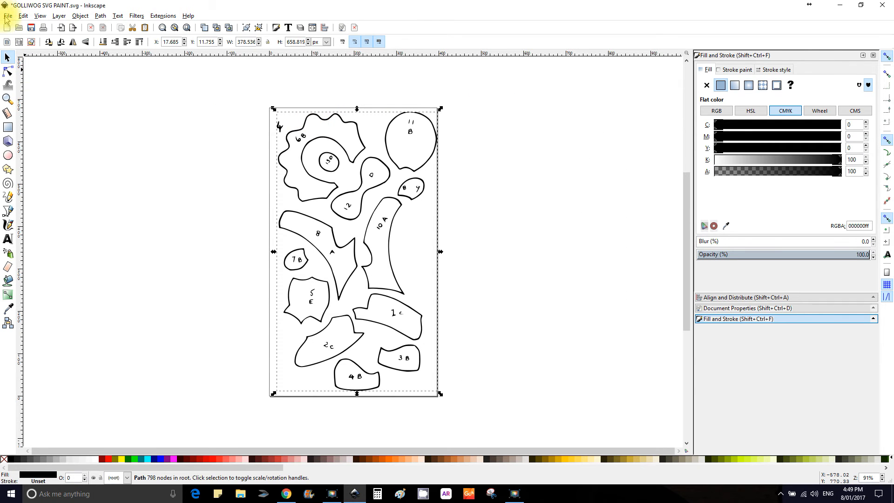
# Step: Save the new trace over GOLLIWOG SVG PAINT on the Desktop as Inkscape SVG
pyautogui.click(8, 15)
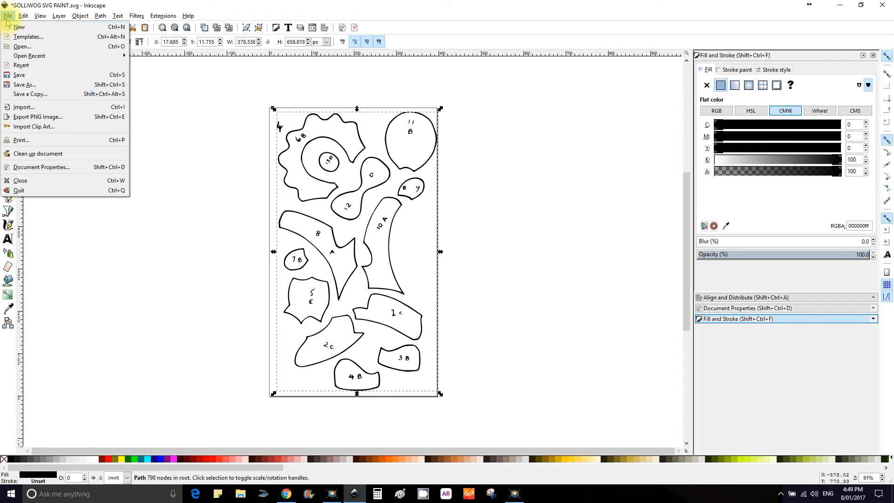
pyautogui.click(25, 84)
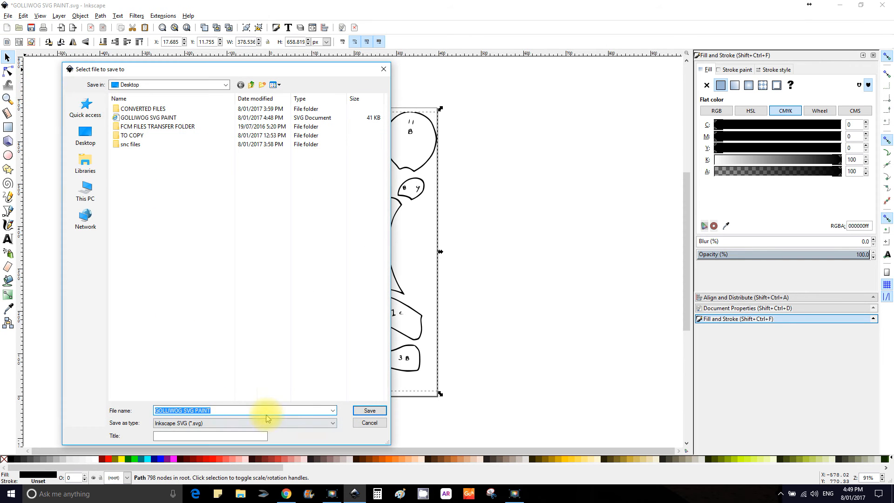
pyautogui.click(244, 423)
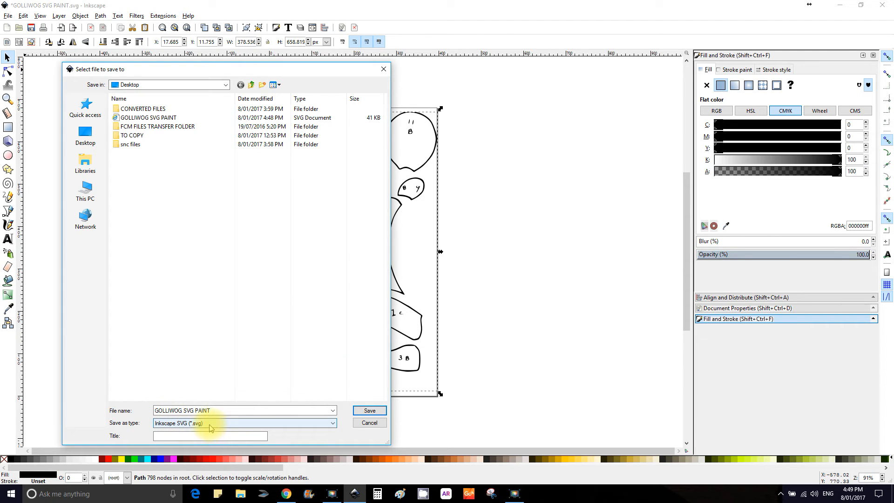
pyautogui.click(148, 118)
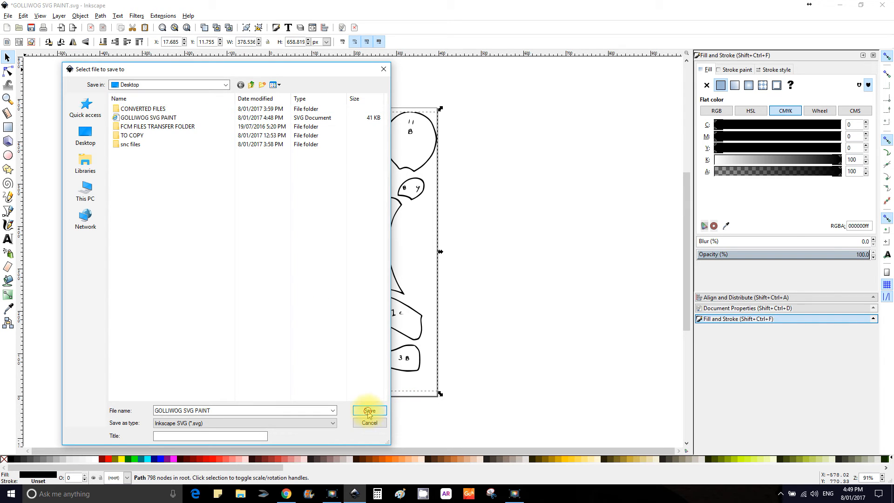
pyautogui.click(368, 411)
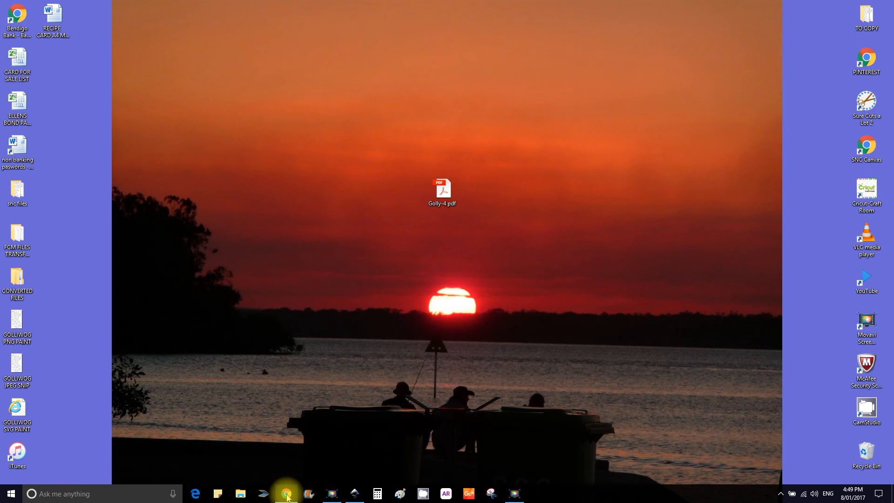
# Step: In Chrome's ScanNCut Canvas tab, import GOLLIWOG SVG PAINT.svg onto the mat
pyautogui.click(285, 493)
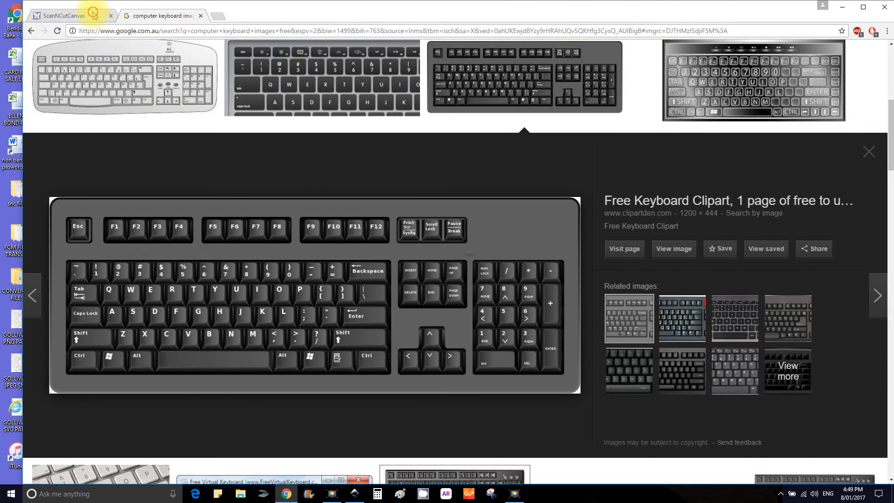
pyautogui.click(66, 16)
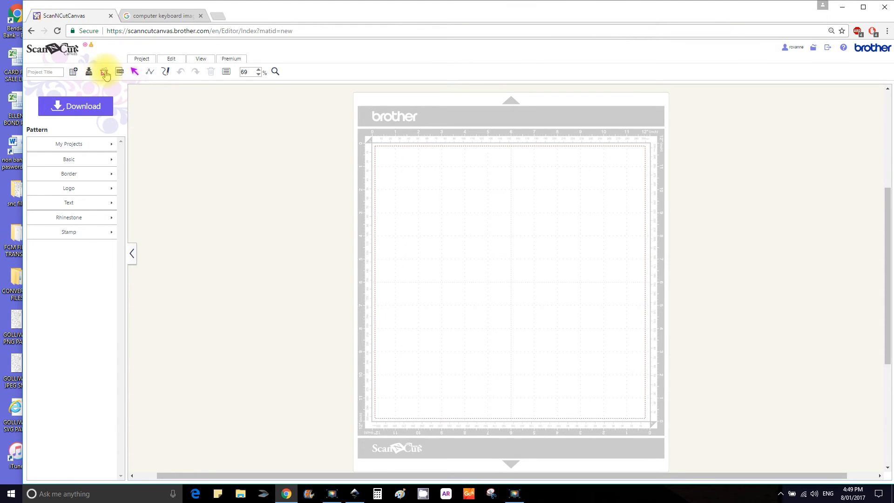
pyautogui.click(105, 71)
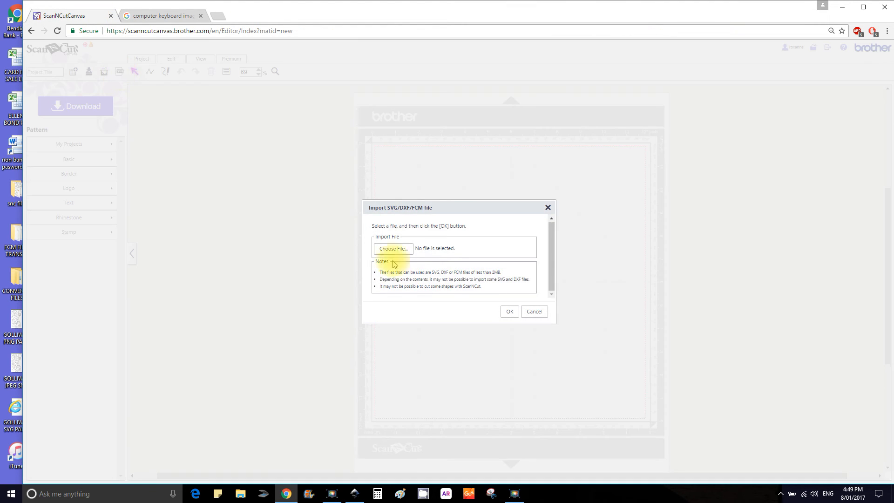
pyautogui.click(392, 248)
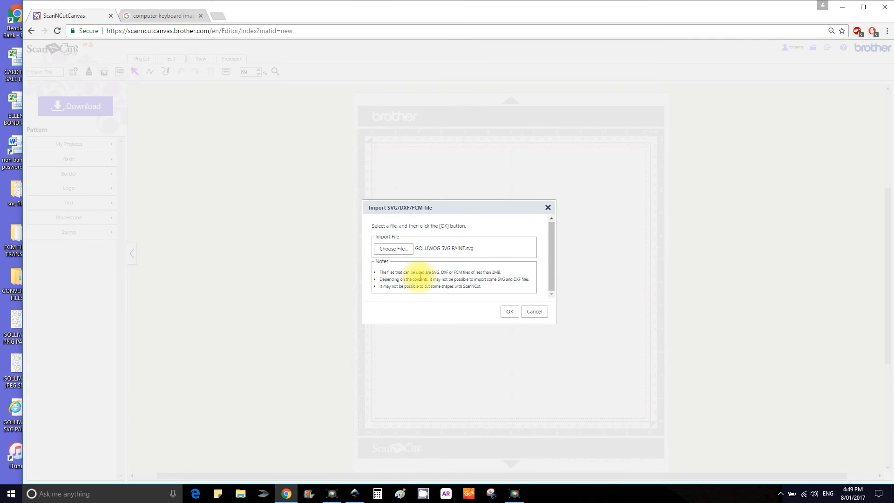
pyautogui.click(508, 311)
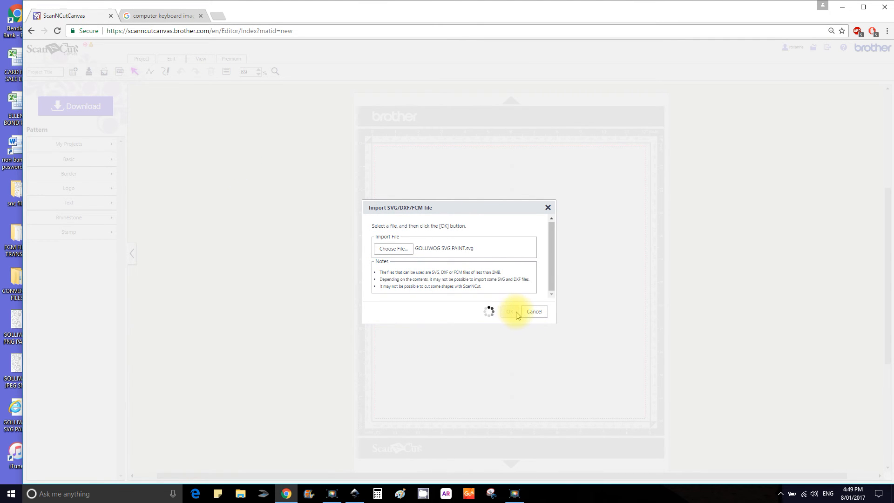
pyautogui.click(508, 311)
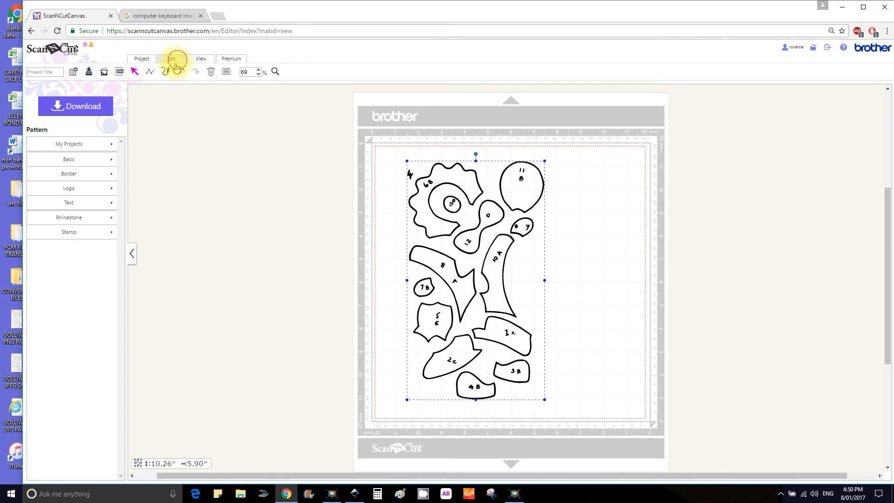
# Step: Ungroup the imported pattern, zoom to 150%, and select the stray '4' label
pyautogui.click(170, 58)
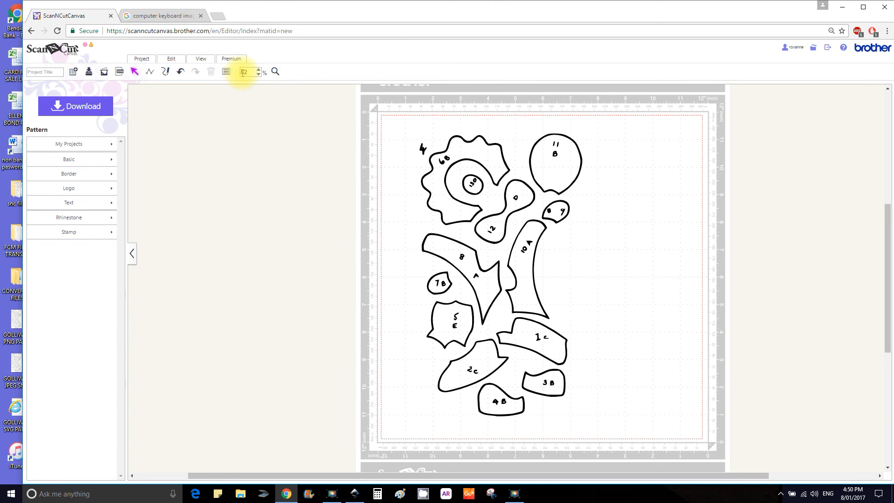
pyautogui.click(257, 69)
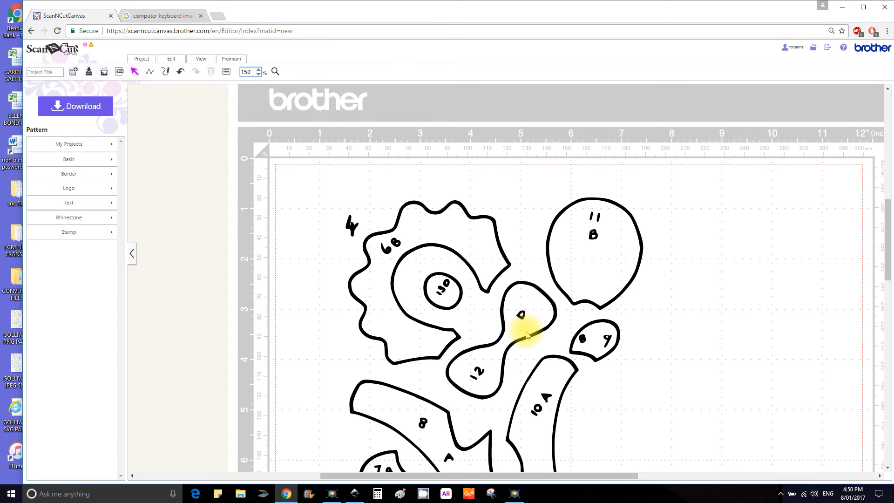
pyautogui.moveTo(450, 271)
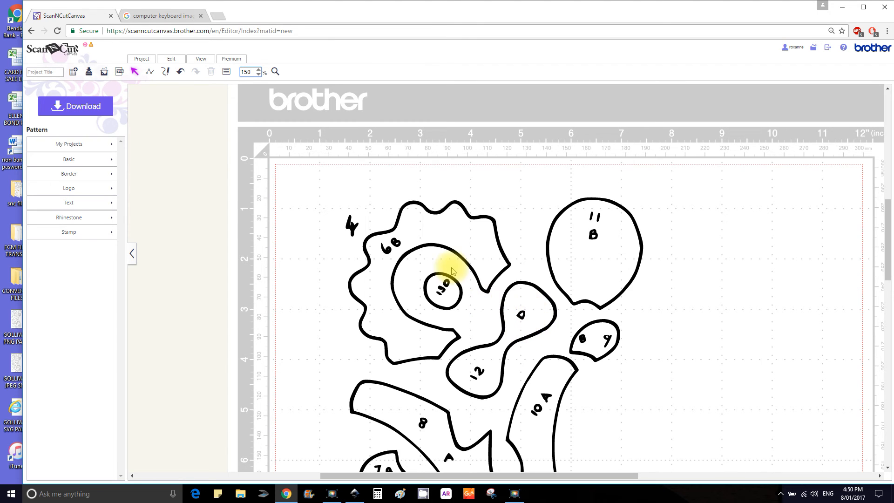
pyautogui.moveTo(350, 225)
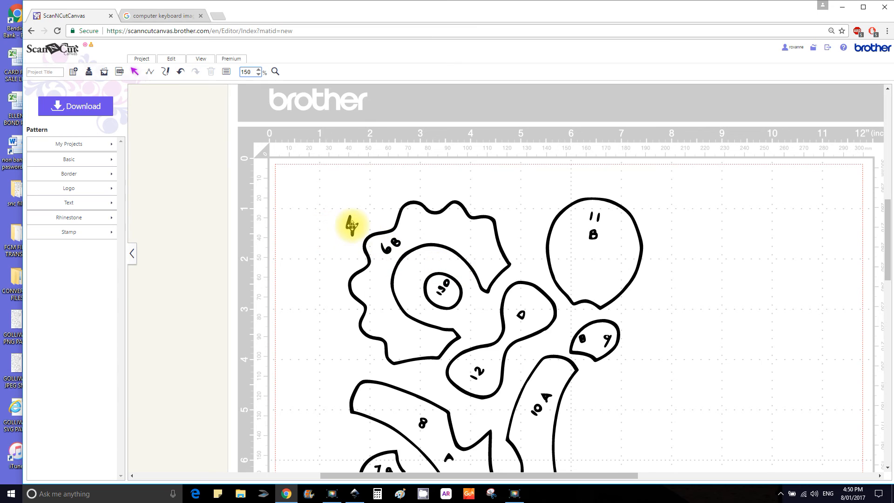
pyautogui.click(352, 225)
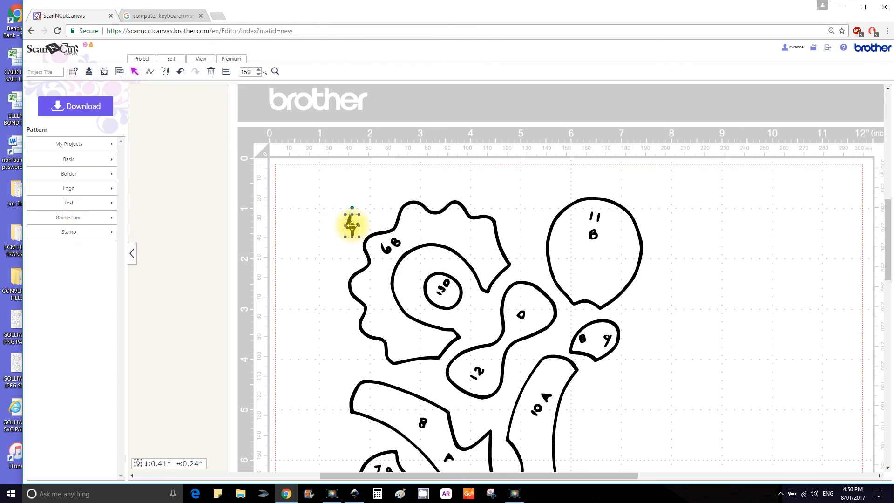
pyautogui.moveTo(352, 224); pyautogui.dragTo(394, 244)
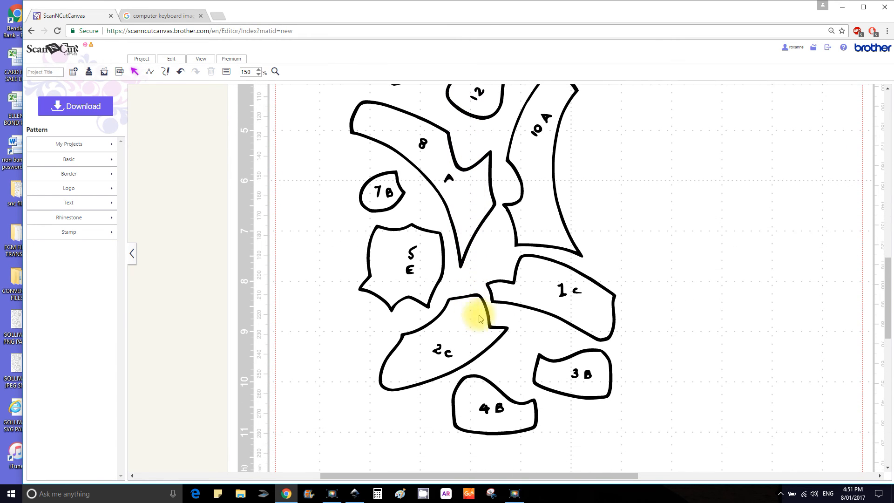
pyautogui.moveTo(530, 393)
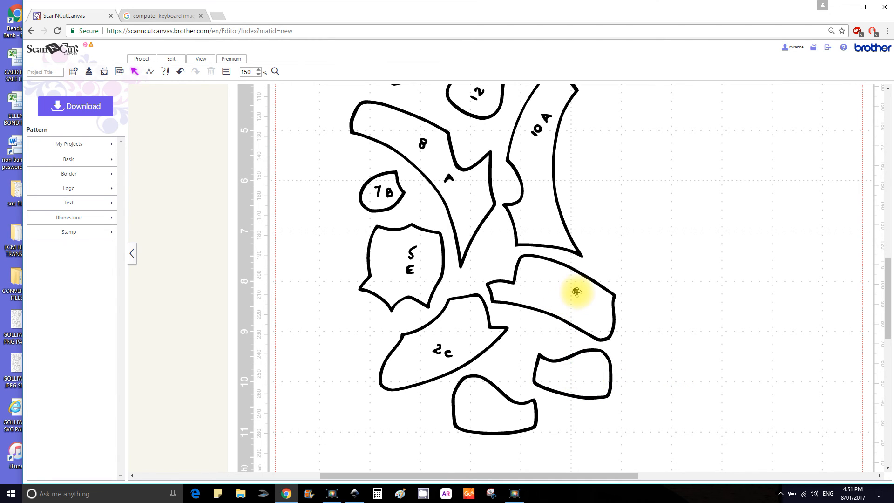
pyautogui.moveTo(441, 351)
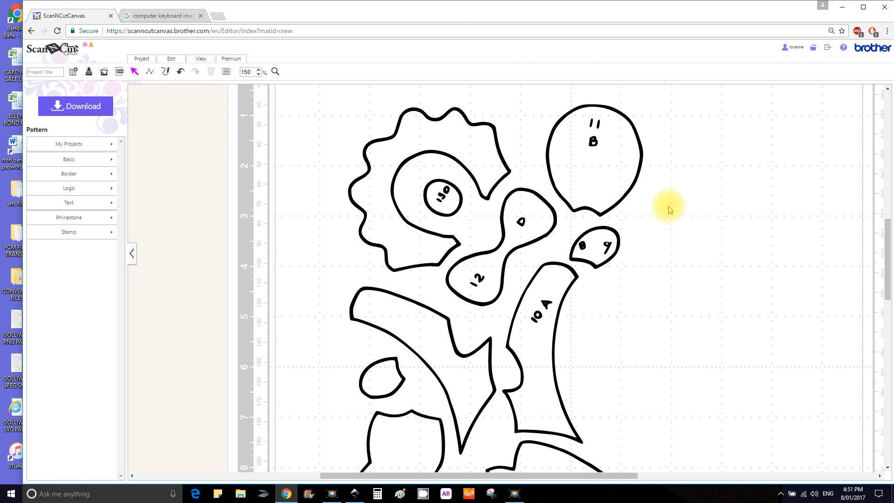
pyautogui.moveTo(597, 124)
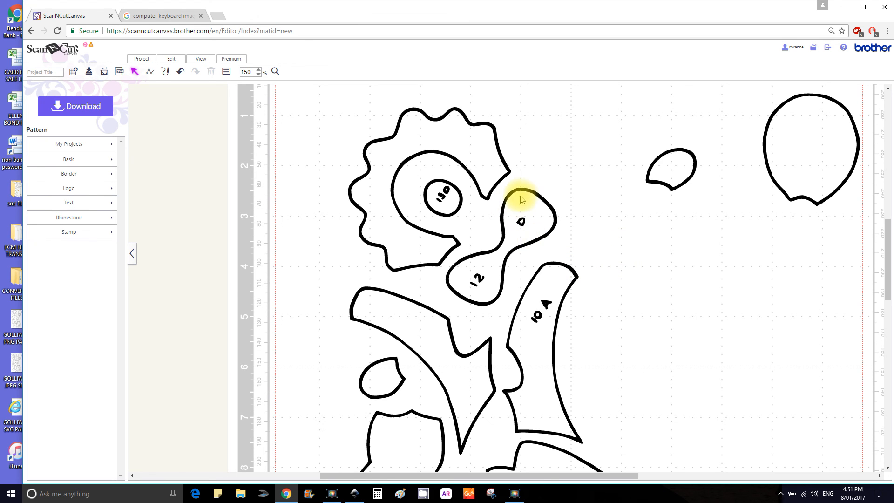
# Step: Drag the figure-eight piece to the mat's right side and spread the other pieces apart
pyautogui.moveTo(520, 223); pyautogui.dragTo(776, 336)
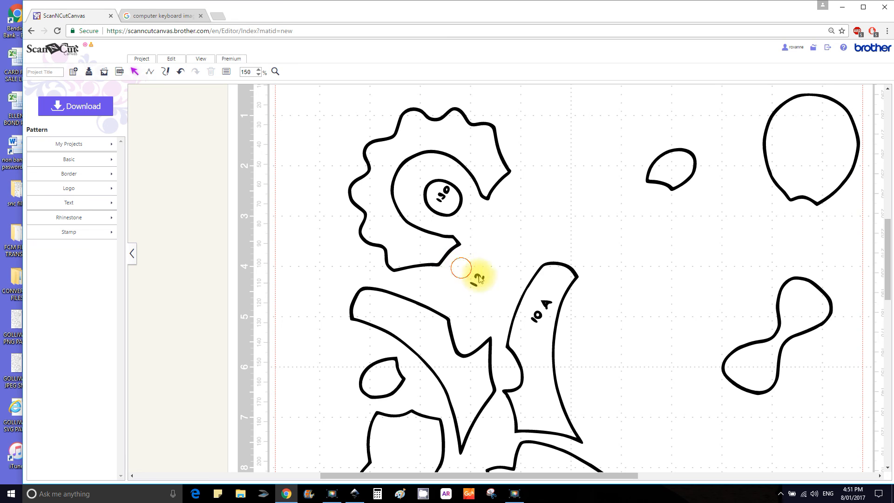
pyautogui.moveTo(442, 154)
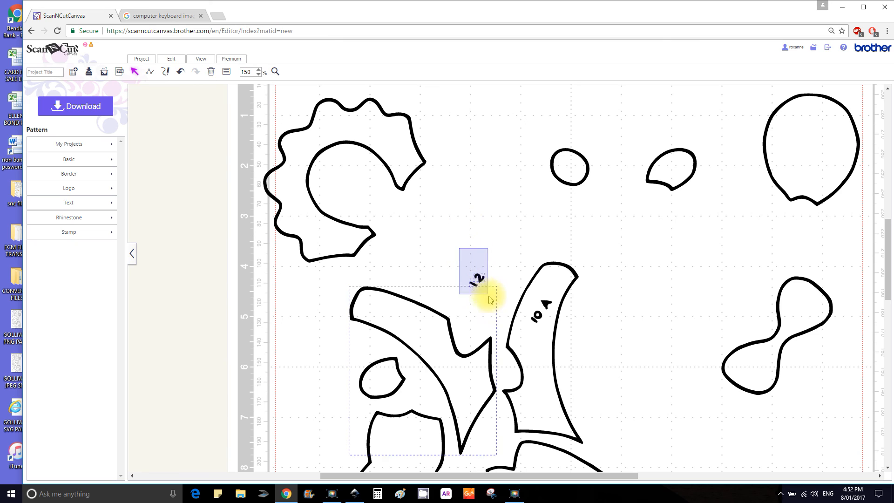
pyautogui.click(180, 71)
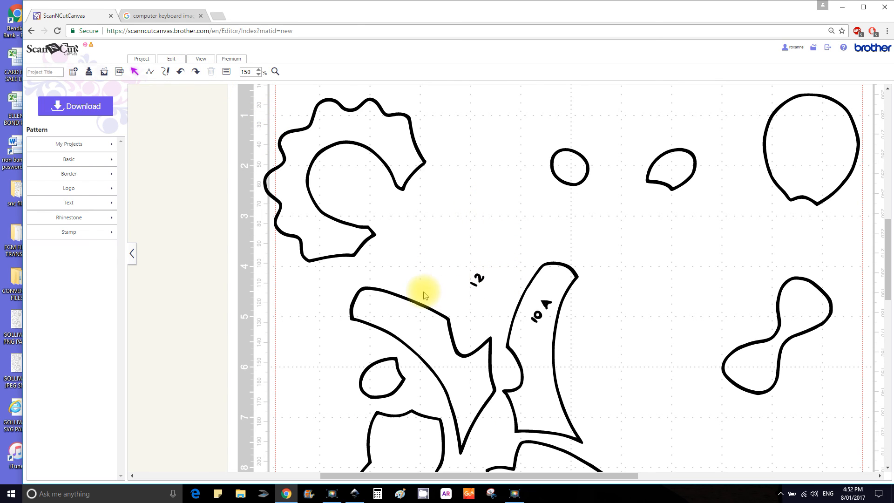
pyautogui.click(44, 72)
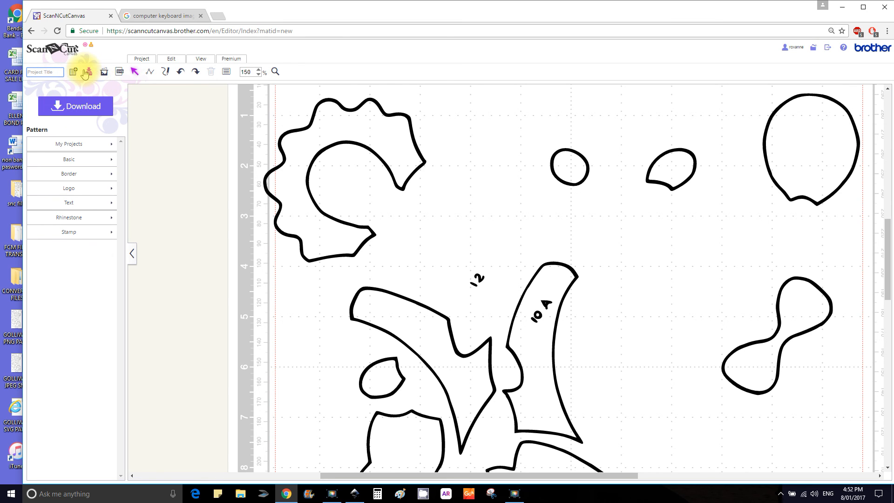
pyautogui.moveTo(88, 71)
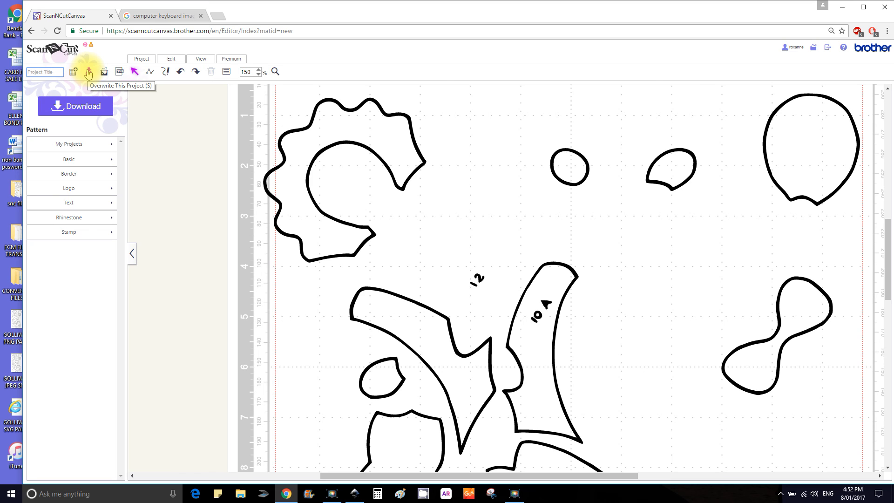
# Step: Save the project with Overwrite This Project, confirm, and switch to Movavi
pyautogui.click(88, 72)
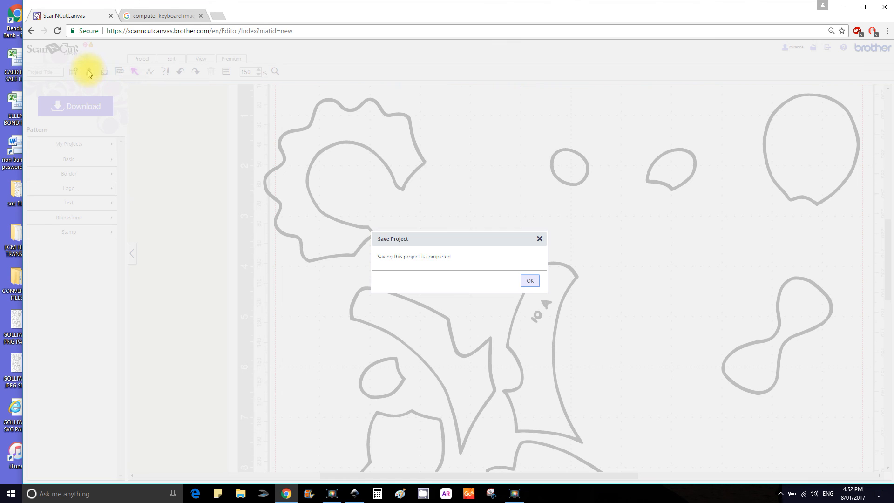
pyautogui.click(528, 280)
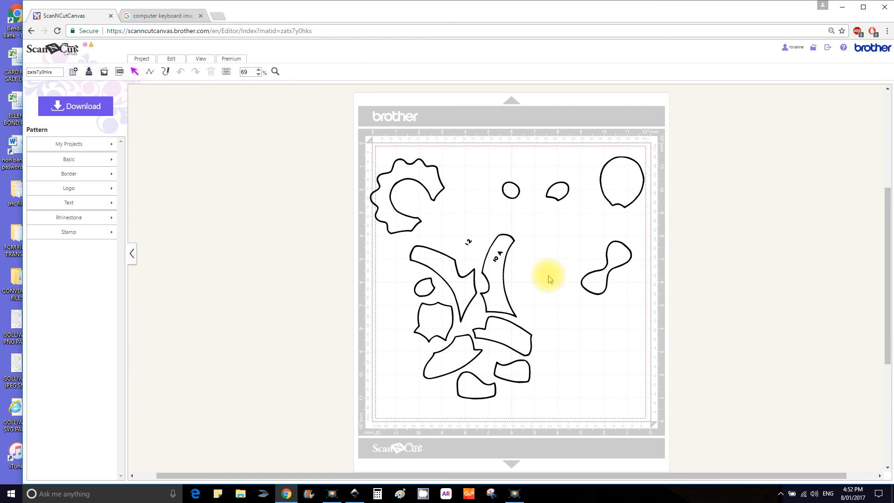
pyautogui.moveTo(571, 301)
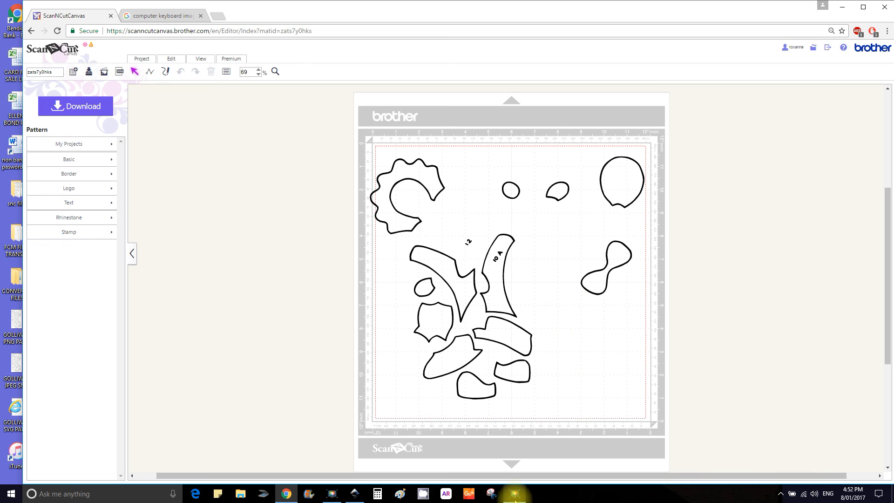
pyautogui.click(513, 494)
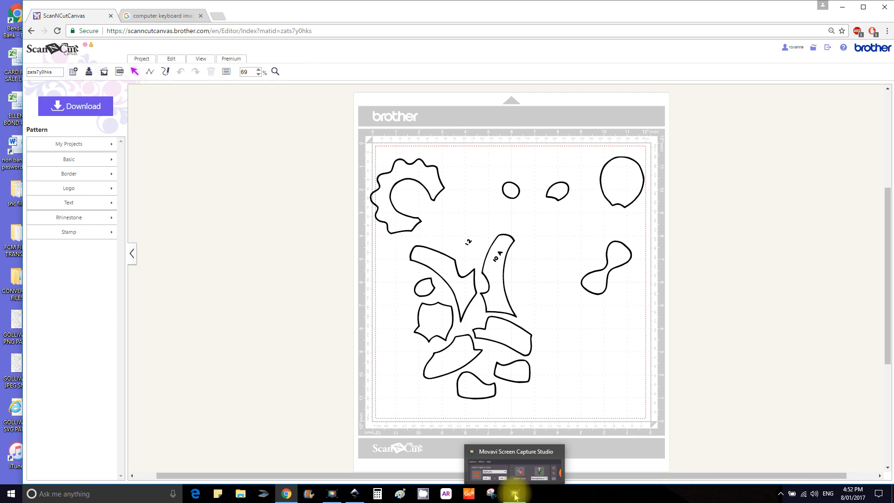